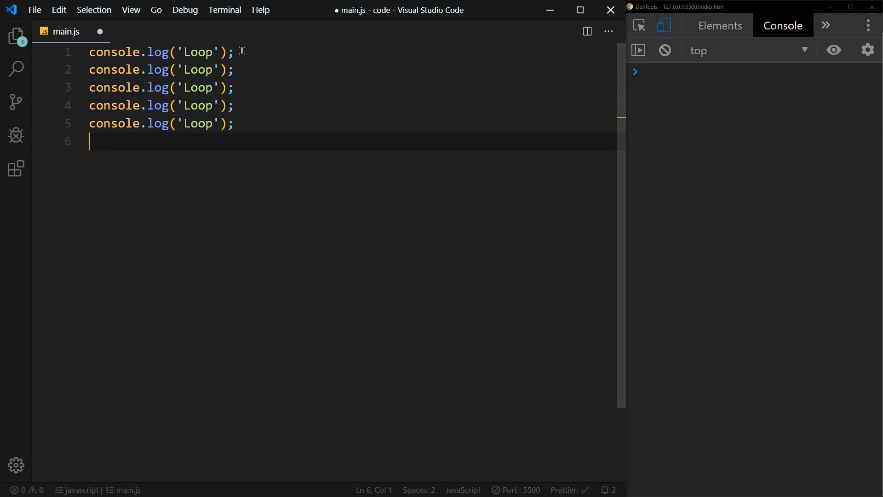
# Step: Save main.js and clear out the five repeated log lines
pyautogui.press('ctrl+s')
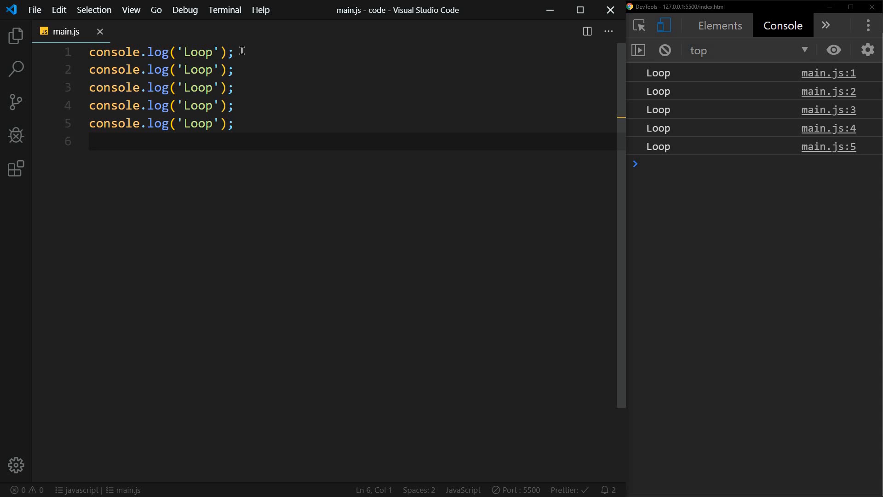
pyautogui.press('ctrl+a')
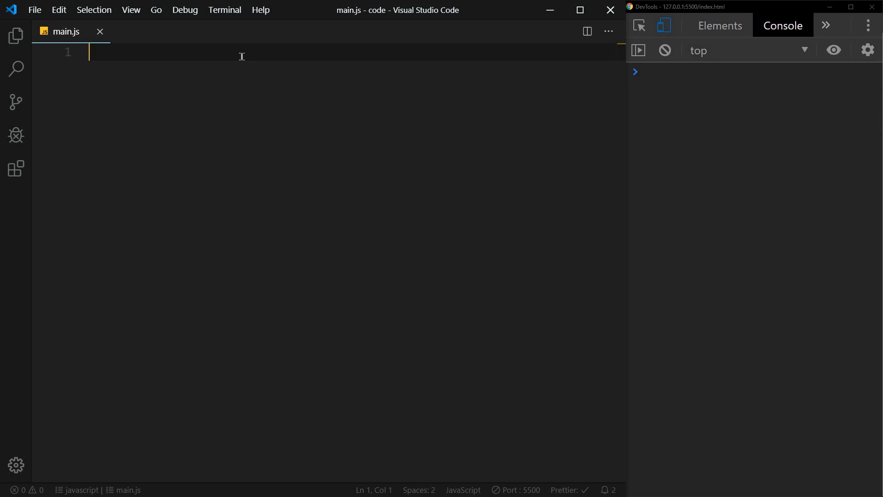
# Step: Write for (let i = 0; i < 5; i++) with console.log('Loop') in its body
pyautogui.write('for(')
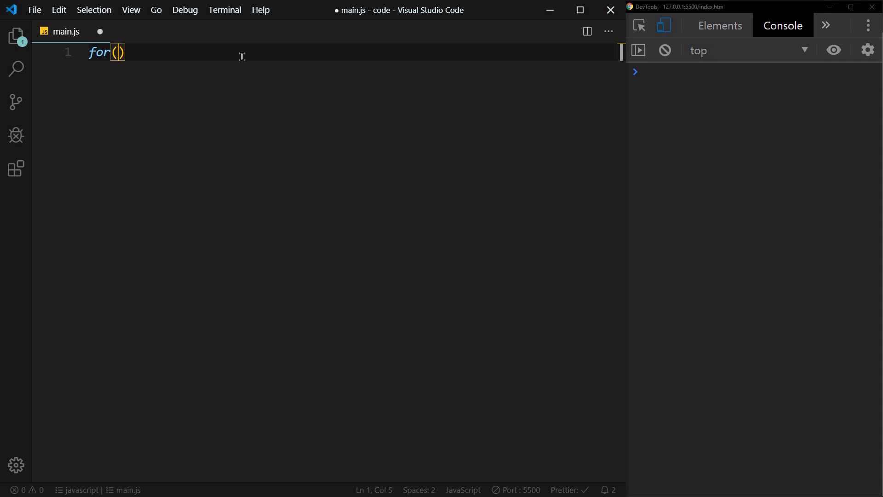
pyautogui.write('let i')
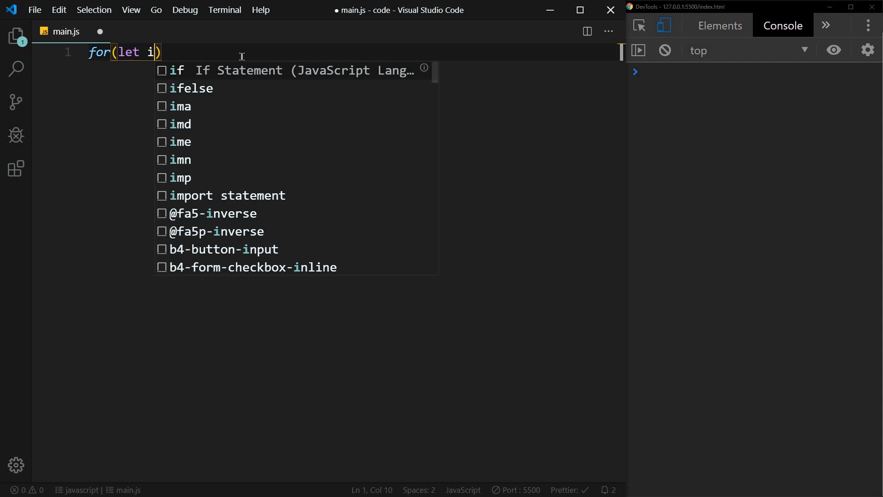
pyautogui.write('=')
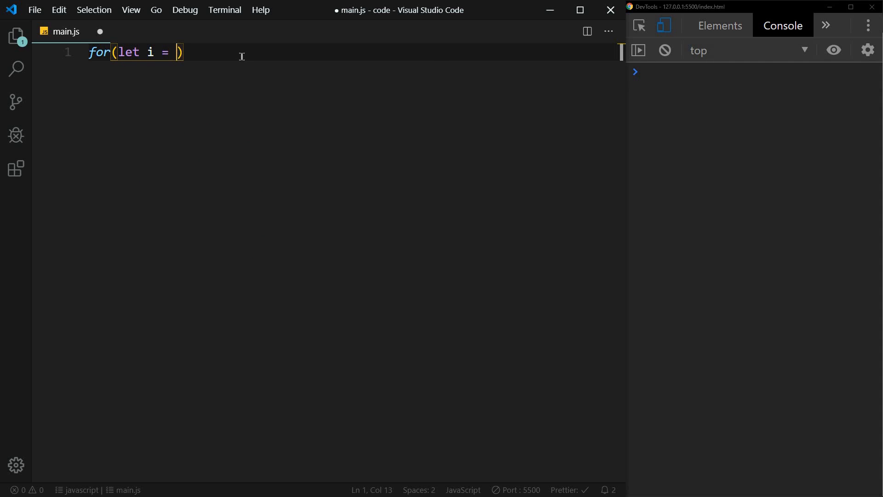
pyautogui.write('0;')
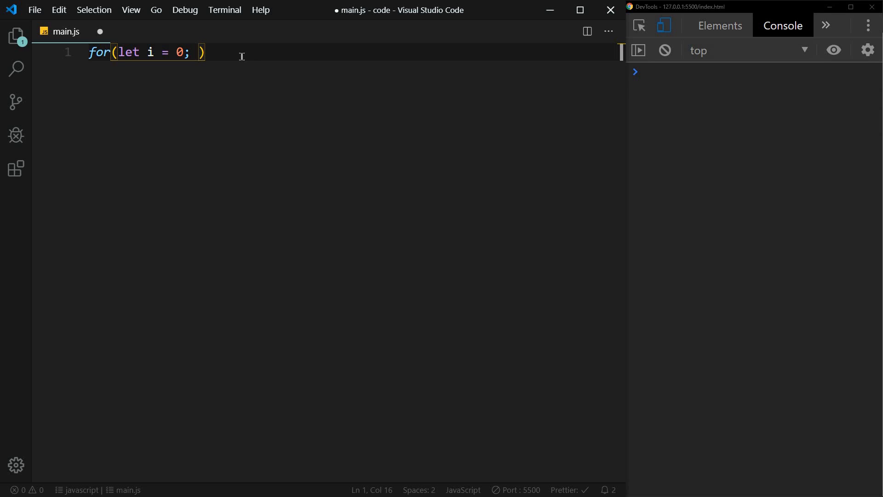
pyautogui.write('i <')
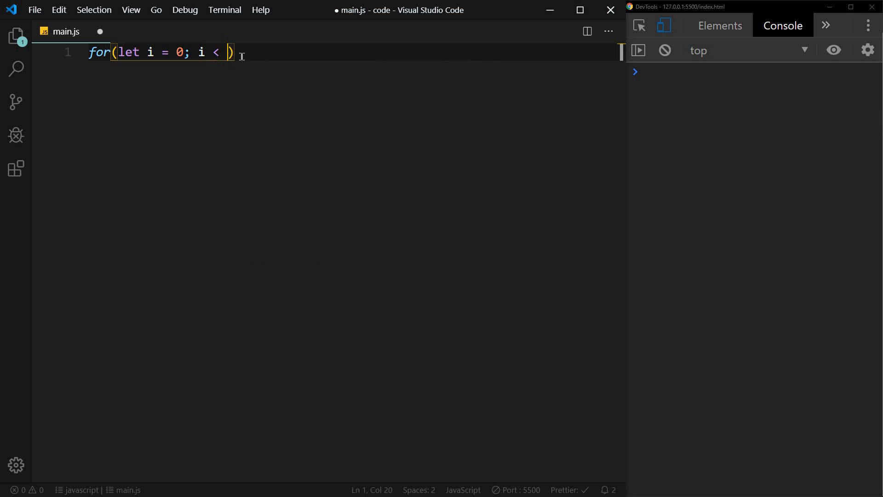
pyautogui.write('5;')
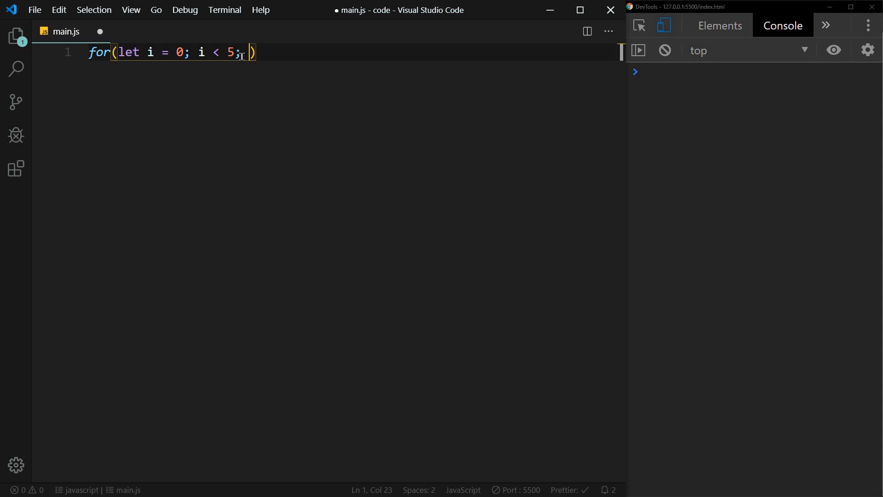
pyautogui.write('i++) {')
pyautogui.write('console.')
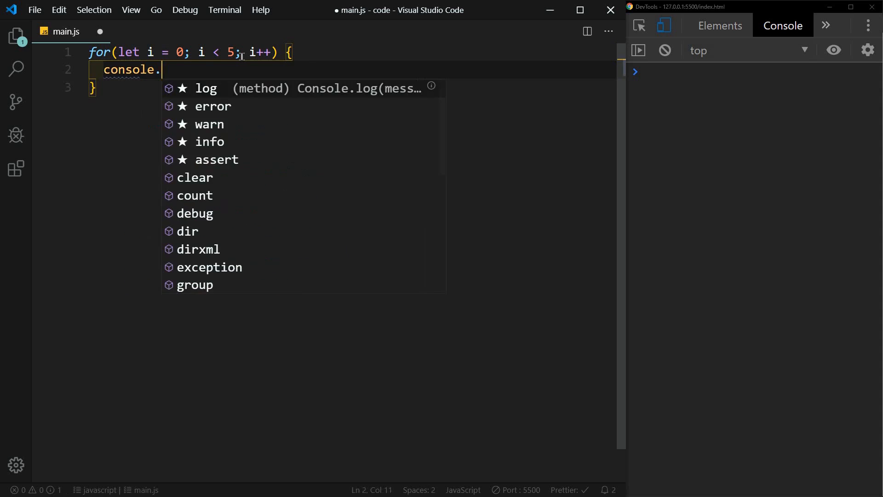
pyautogui.write("log('L'")
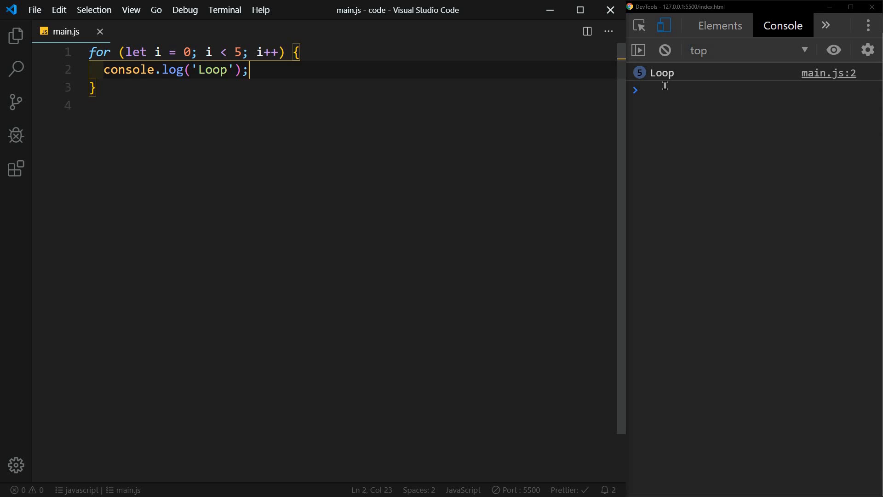
pyautogui.moveTo(138, 52)
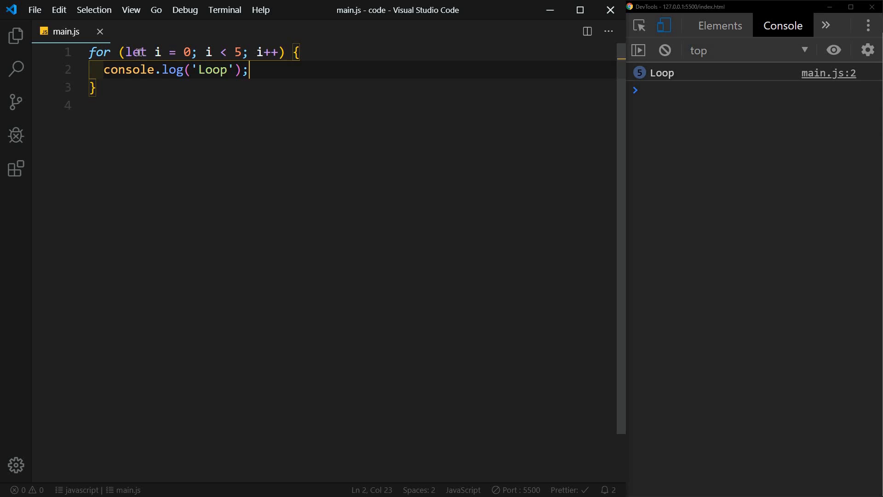
# Step: Change the log to 'Loop' + i and highlight the initializer and condition i < 5
pyautogui.doubleClick(135, 53)
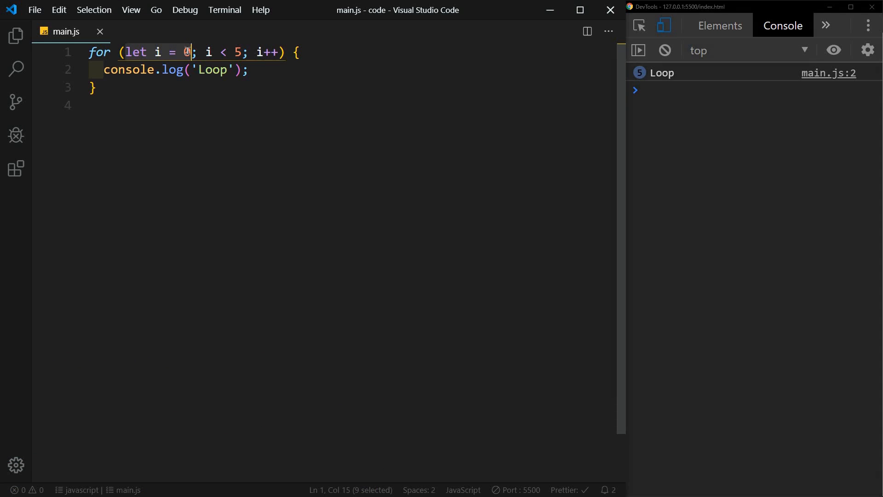
pyautogui.moveTo(208, 52)
pyautogui.write(' + ')
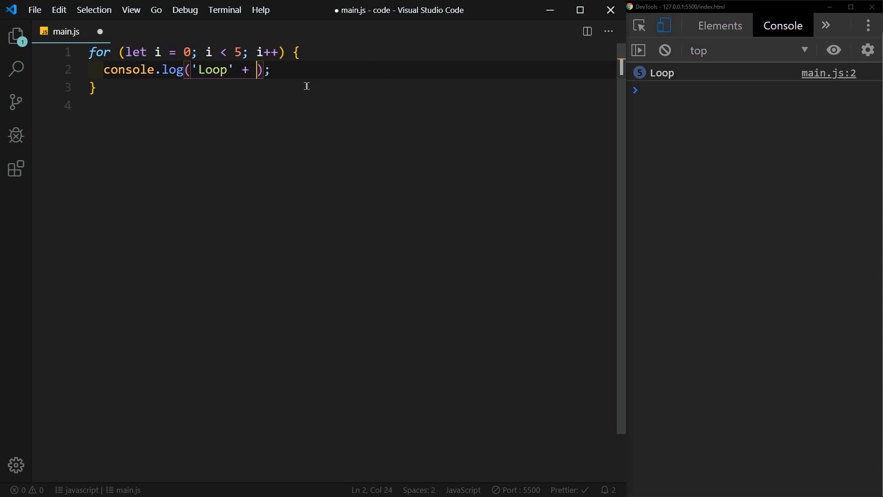
pyautogui.write('i')
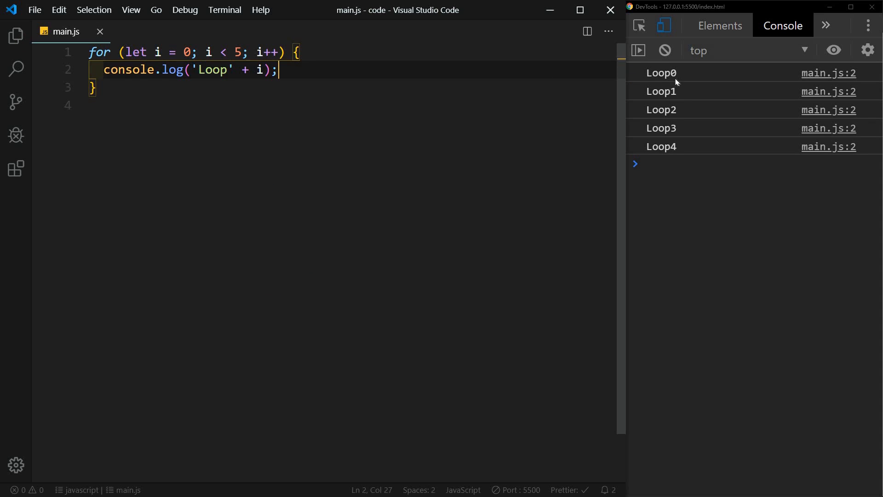
pyautogui.moveTo(679, 148)
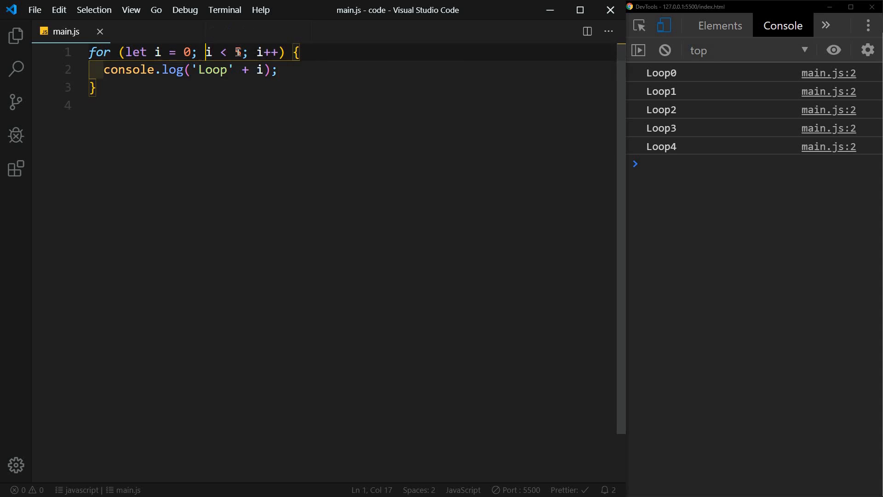
pyautogui.moveTo(206, 52); pyautogui.dragTo(242, 52)
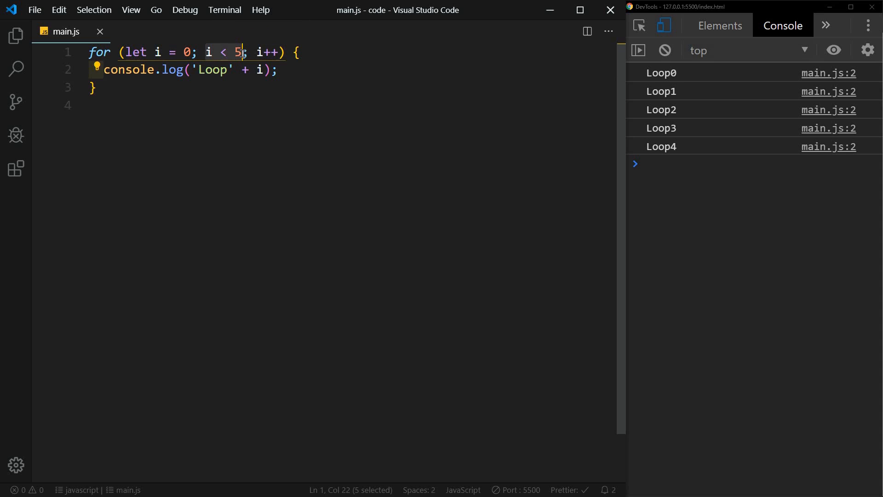
pyautogui.moveTo(208, 53)
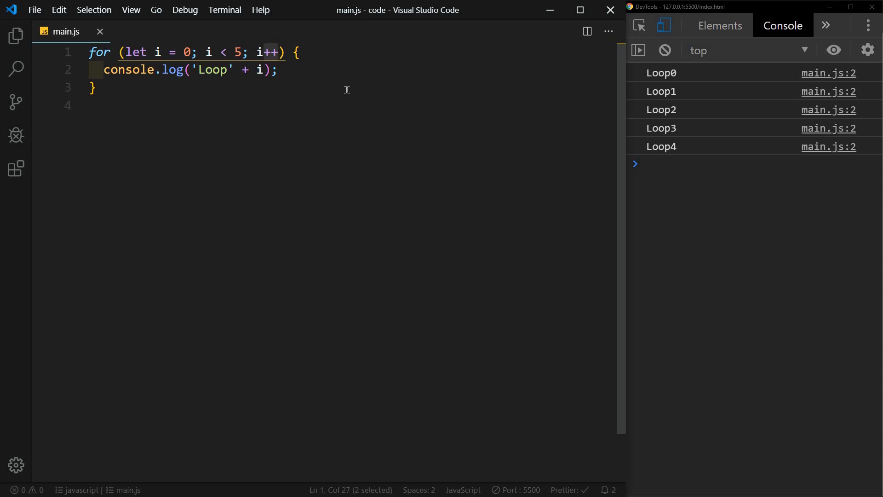
# Step: Turn the loop into a countdown: i starts at 5, condition i > 0, i-- decrement
pyautogui.write('--')
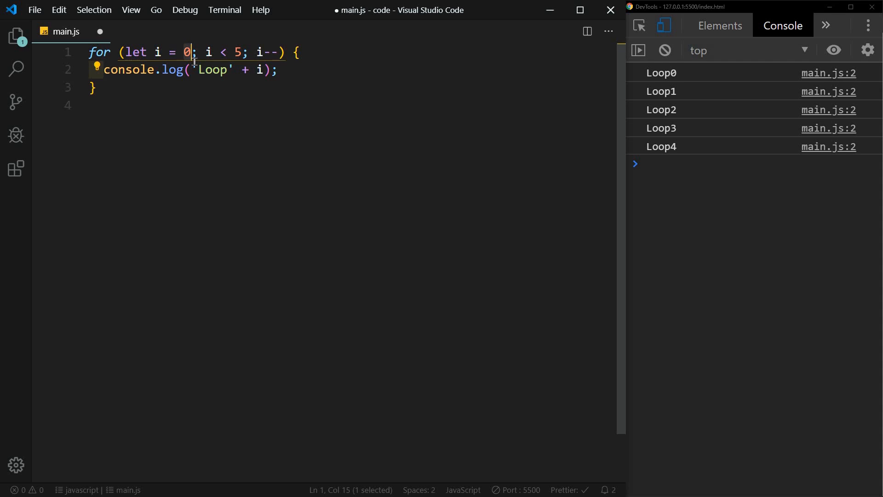
pyautogui.write('5')
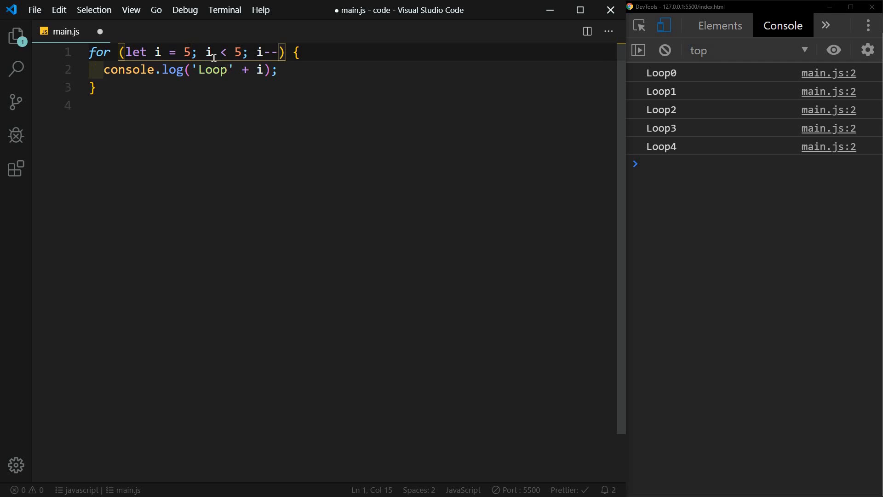
pyautogui.doubleClick(223, 52)
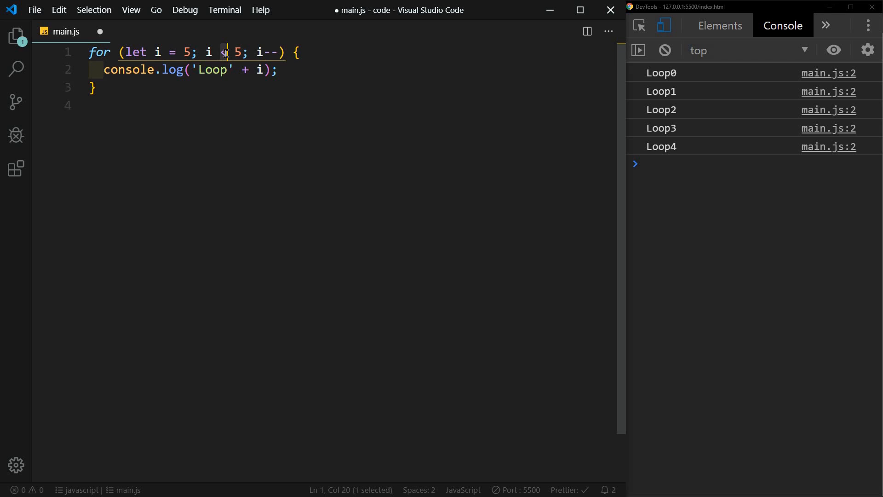
pyautogui.write('>')
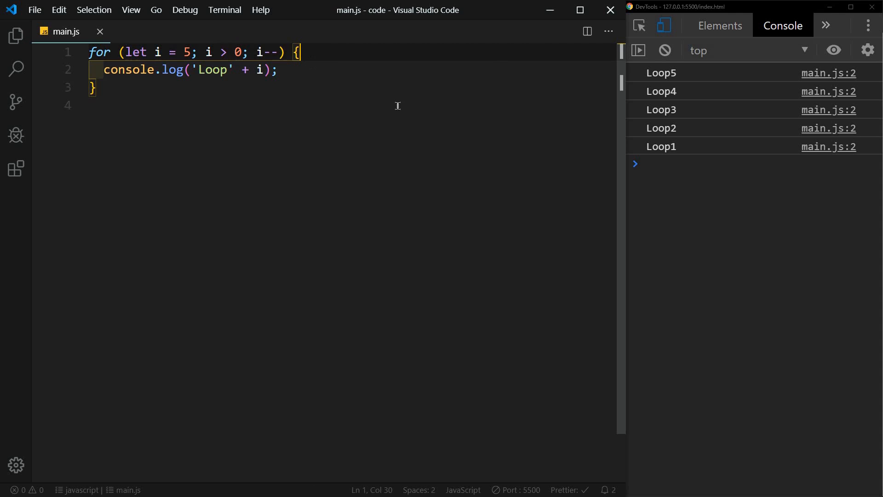
pyautogui.moveTo(681, 128)
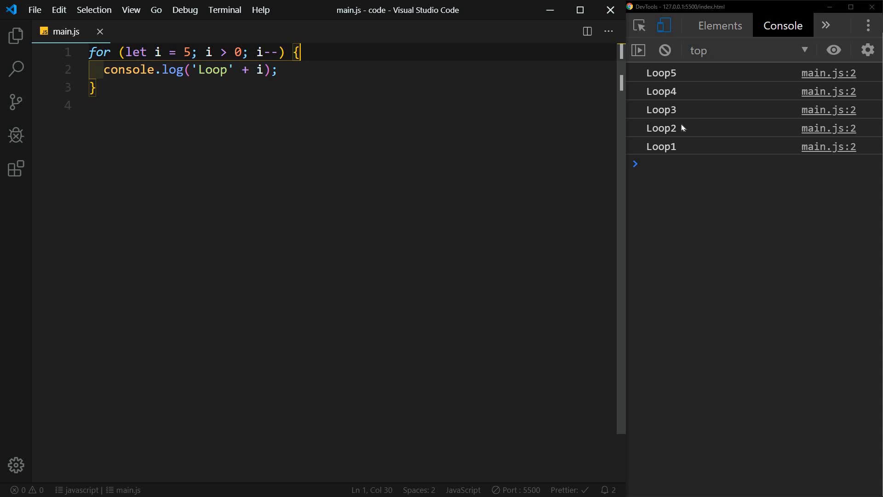
pyautogui.moveTo(223, 62)
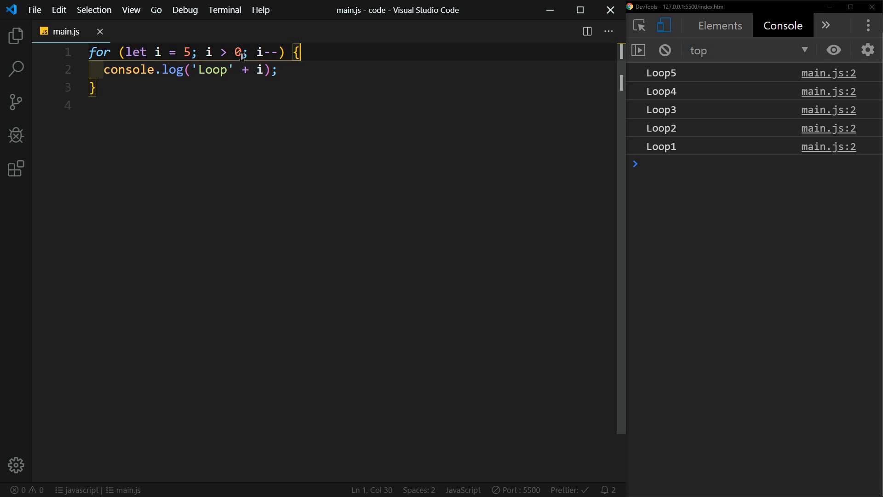
pyautogui.moveTo(655, 160)
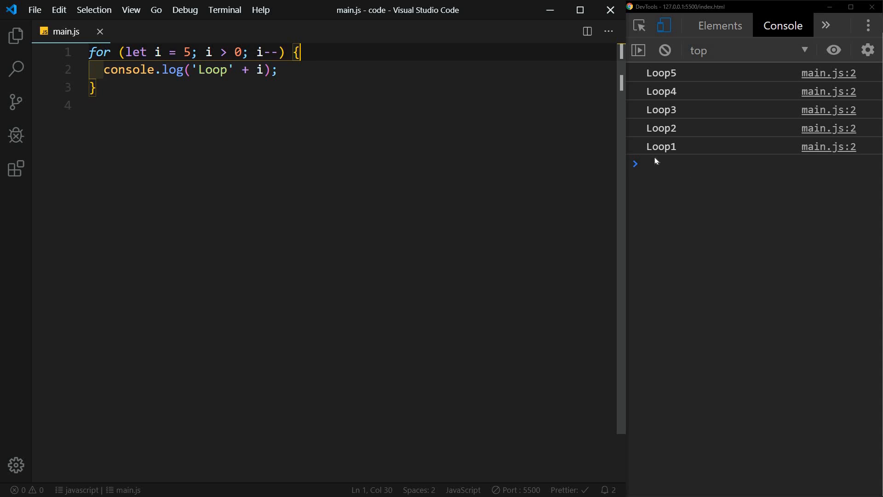
pyautogui.moveTo(285, 52); pyautogui.dragTo(272, 52)
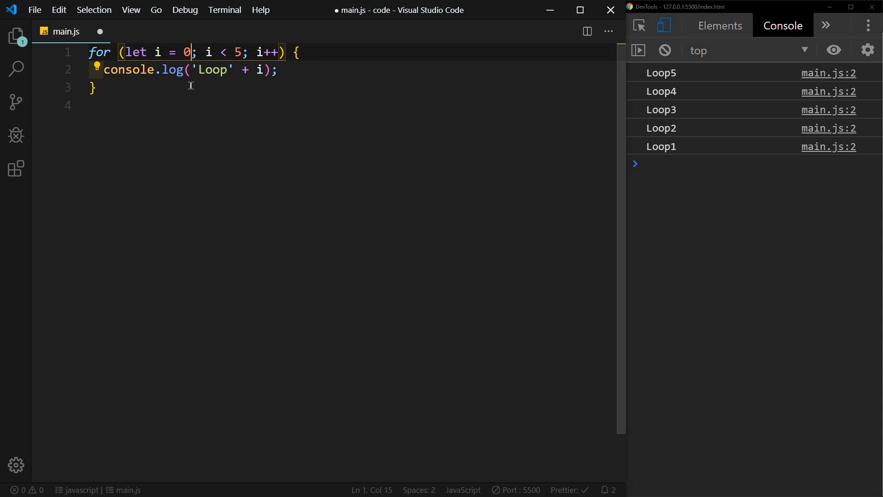
# Step: Add a line if (i === 3) break; after the log statement inside the loop
pyautogui.click(290, 70)
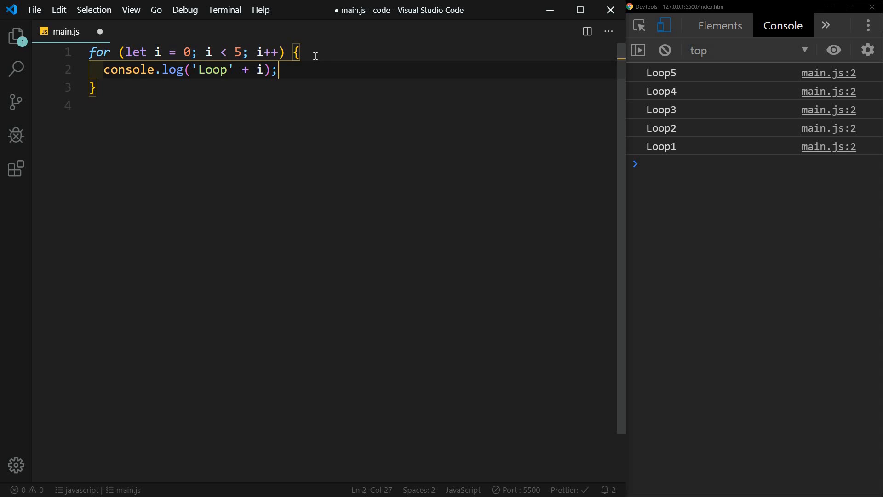
pyautogui.press('enter')
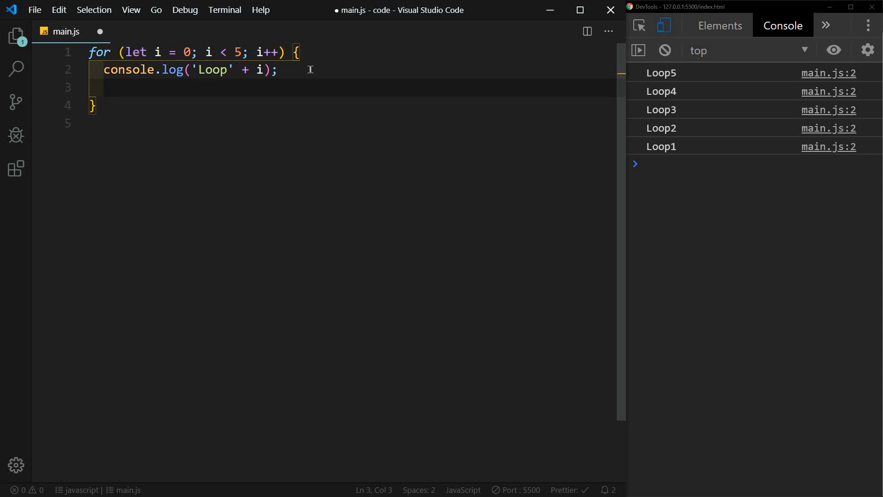
pyautogui.write('if(')
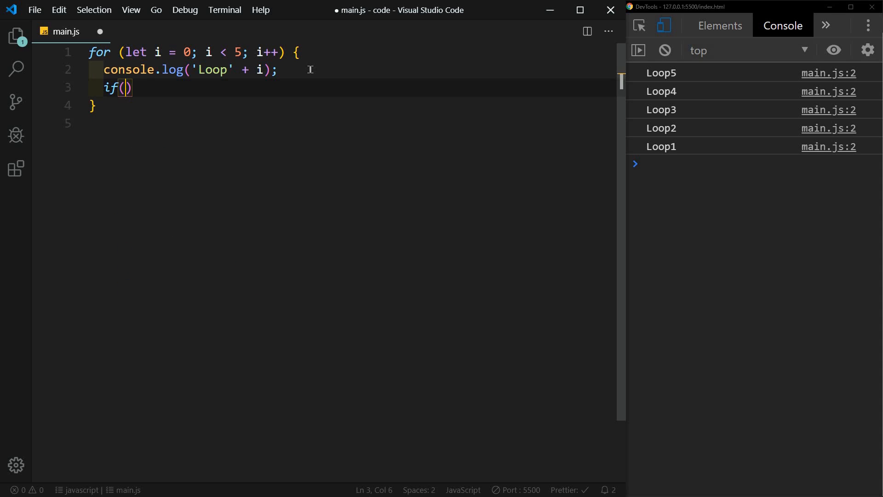
pyautogui.write('i =')
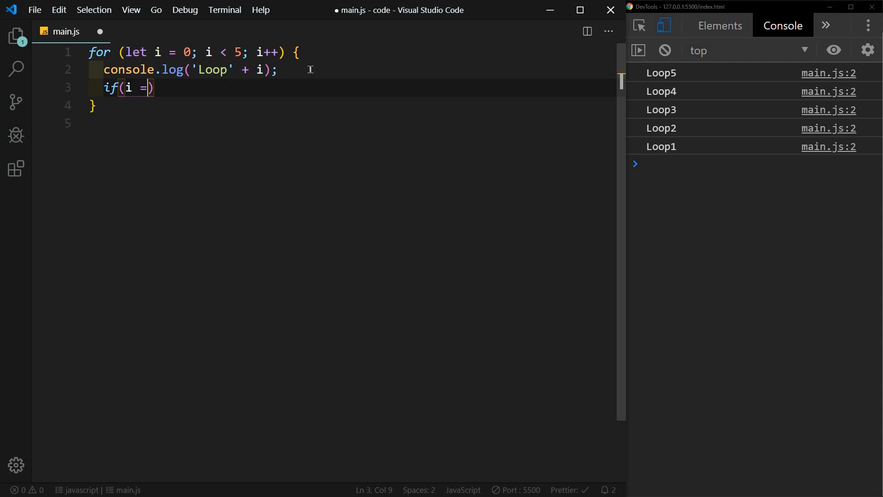
pyautogui.write('== 3')
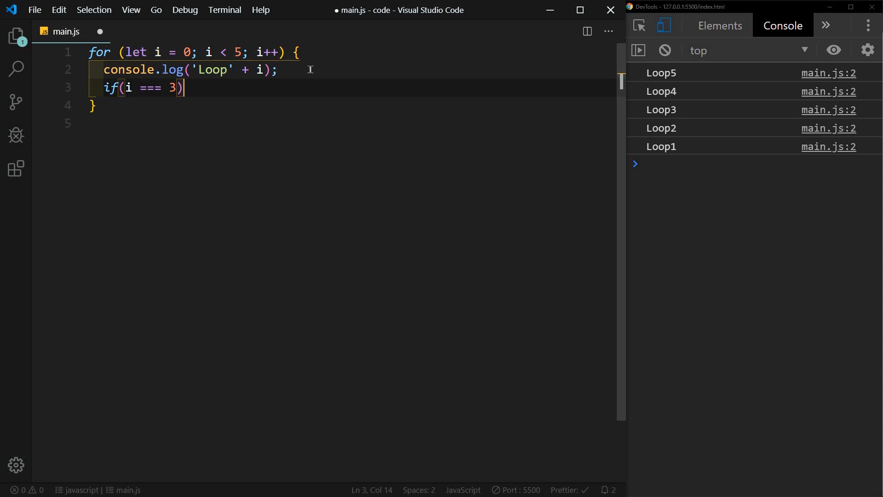
pyautogui.write('break;')
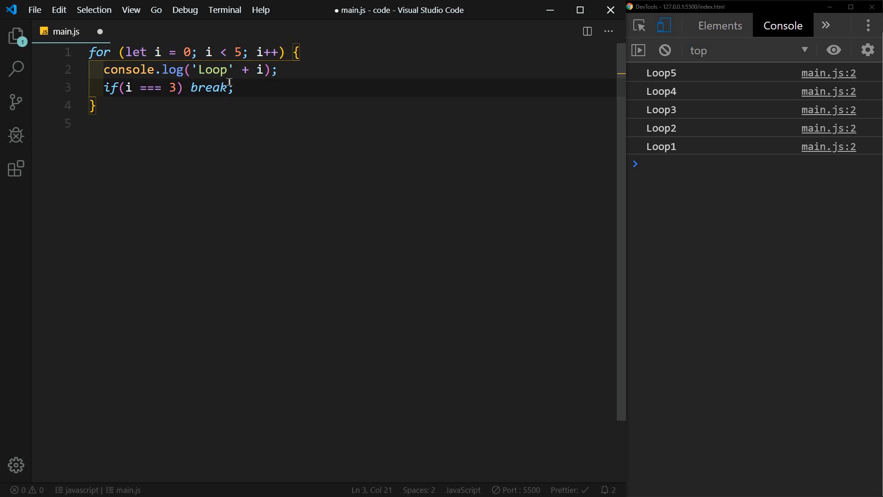
pyautogui.moveTo(382, 98)
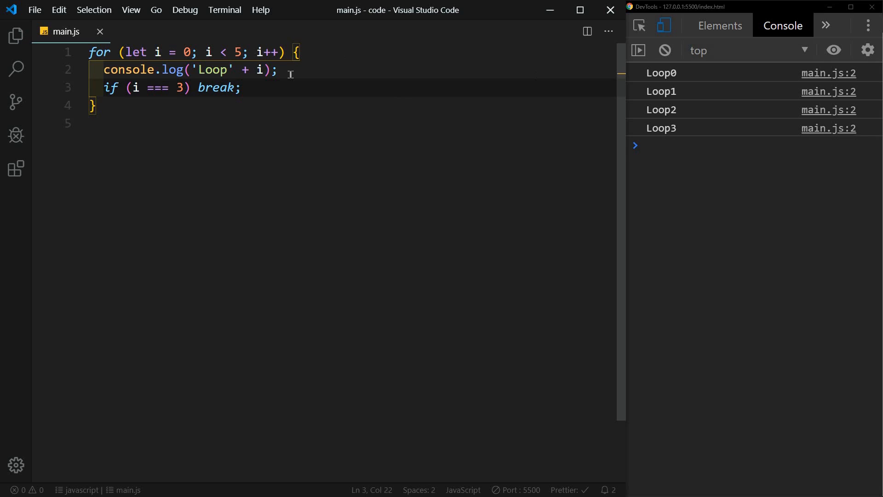
pyautogui.moveTo(682, 94)
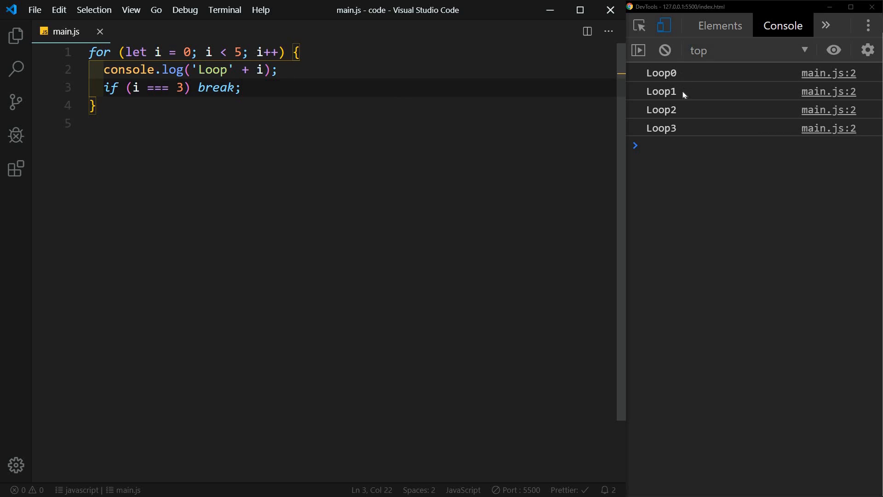
pyautogui.moveTo(217, 88)
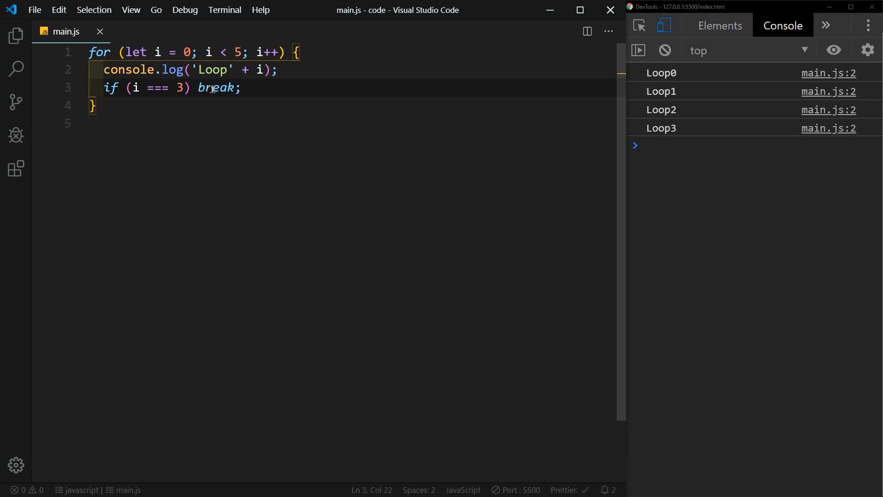
pyautogui.moveTo(316, 102)
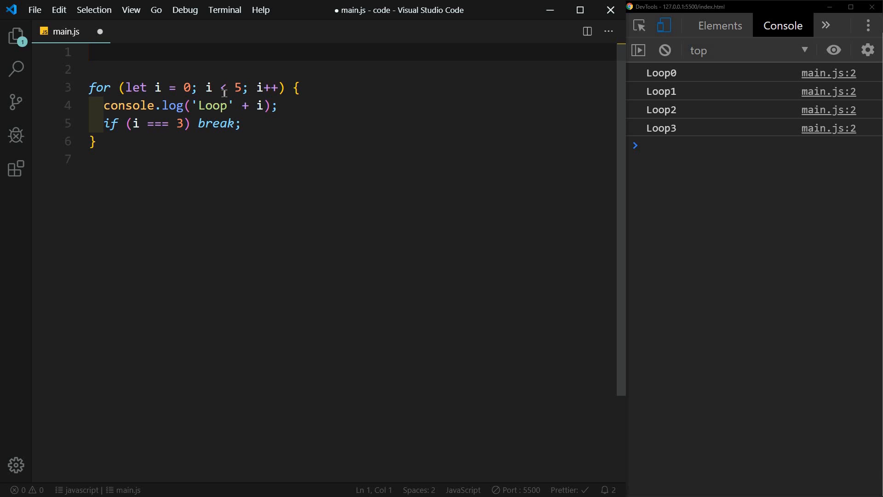
# Step: Declare const names = ['john', 'bob', 'mary', 'joe'];
pyautogui.write('const')
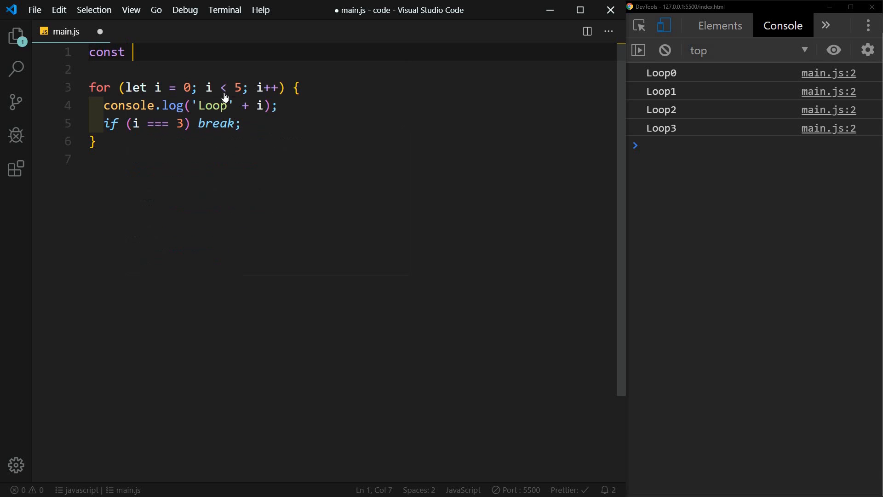
pyautogui.write('names =')
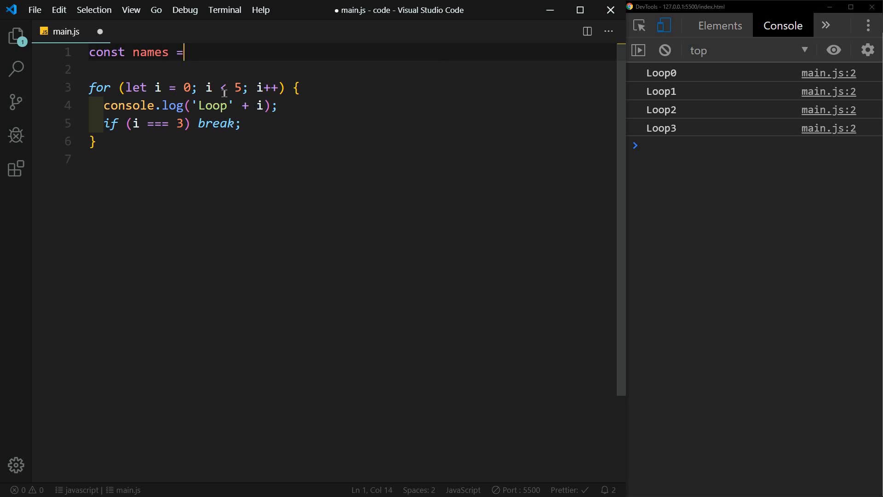
pyautogui.write("['j'")
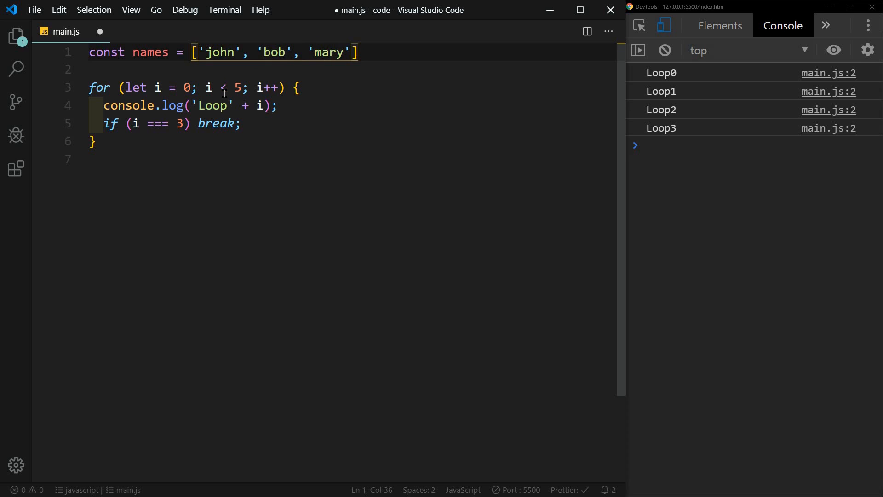
pyautogui.write(", 'joe'];")
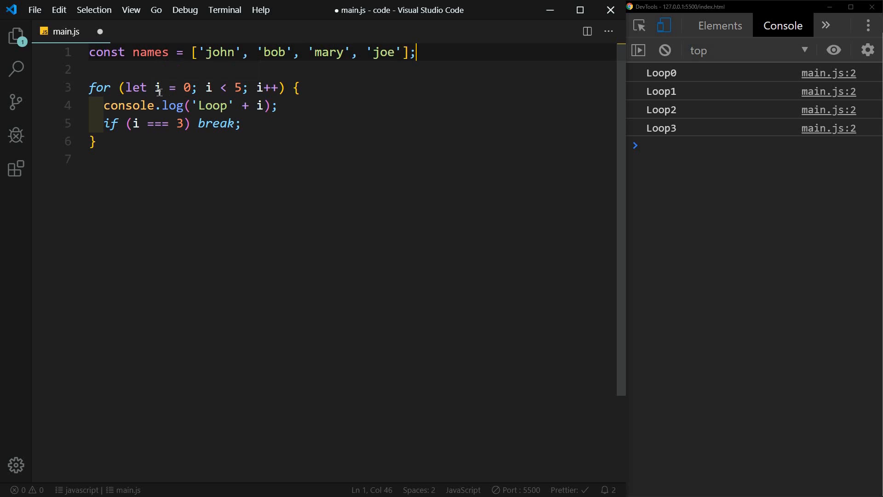
pyautogui.moveTo(218, 94)
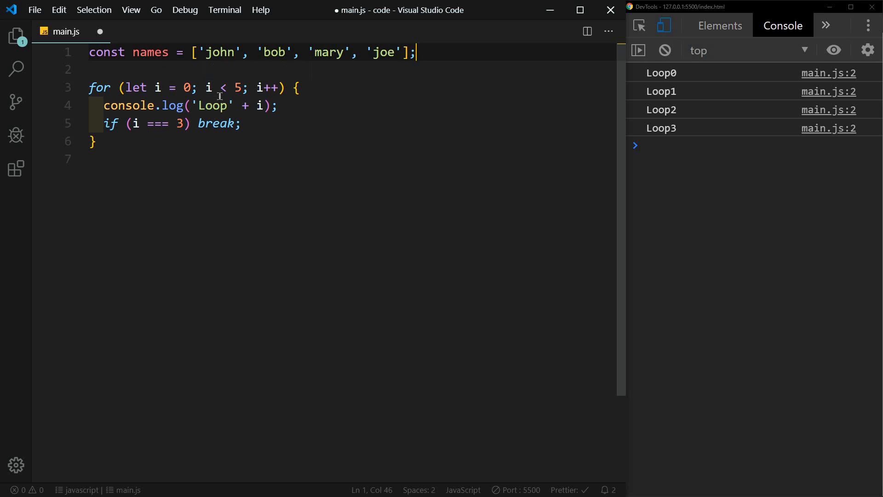
pyautogui.moveTo(208, 86)
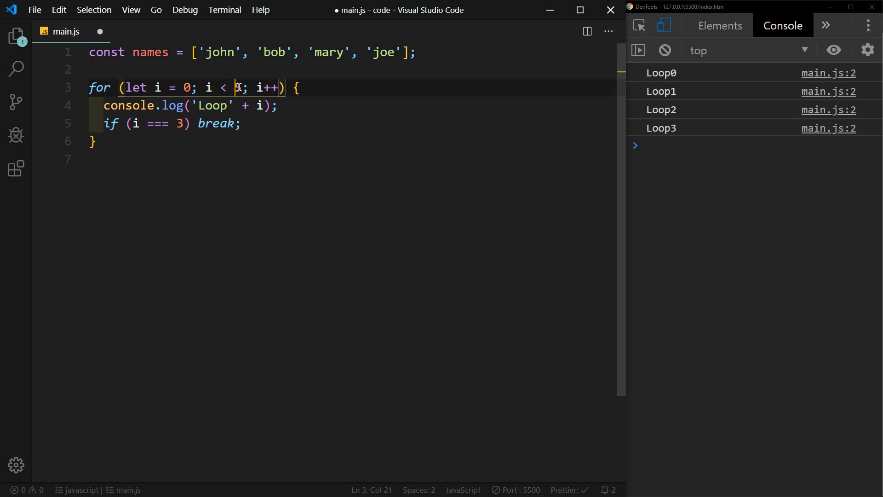
# Step: Loop to names.length logging names[i] and comment out the break line
pyautogui.write('n')
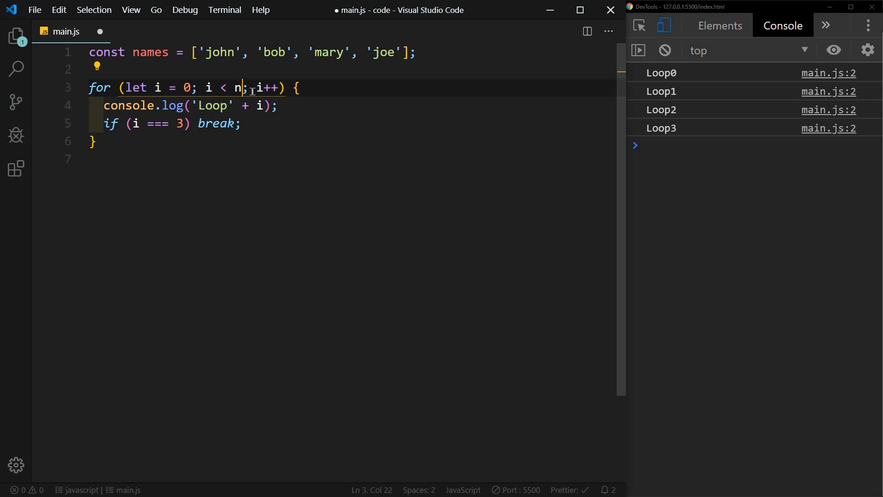
pyautogui.write('ame.le')
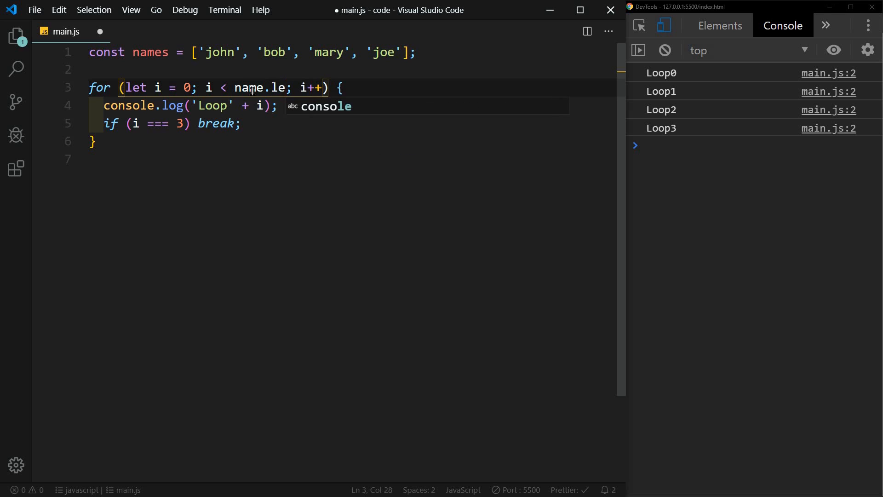
pyautogui.write('s')
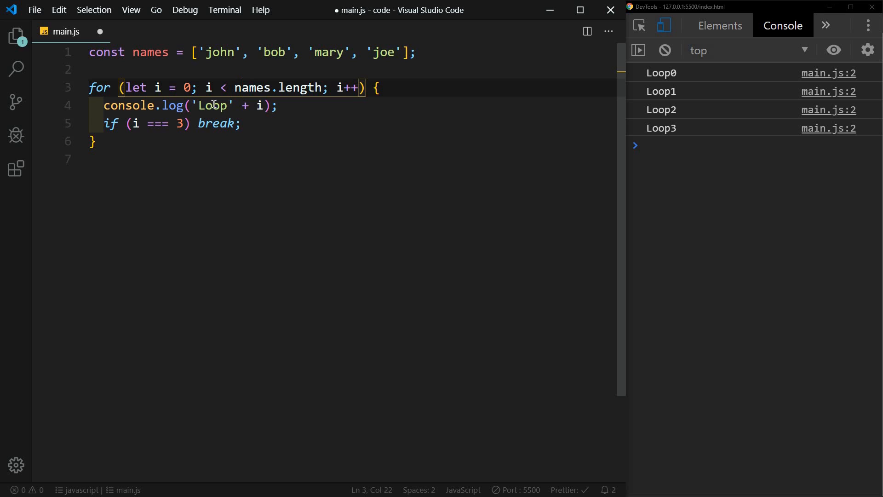
pyautogui.write('names')
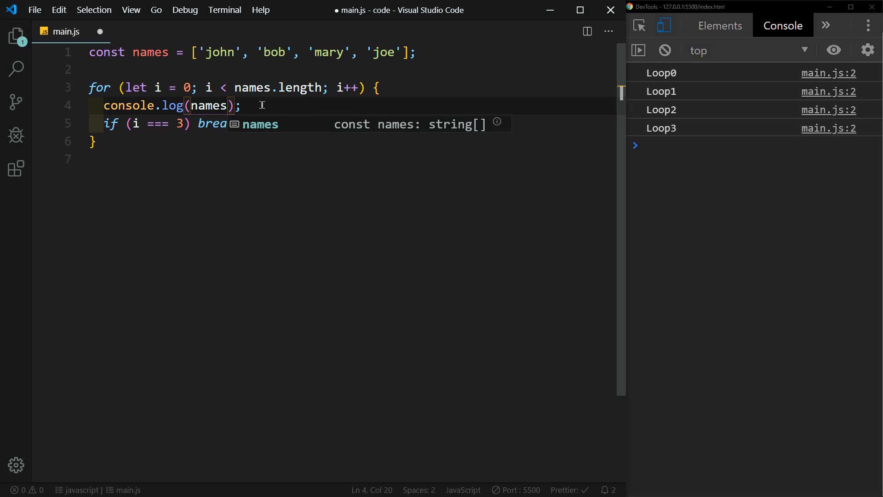
pyautogui.write('[i')
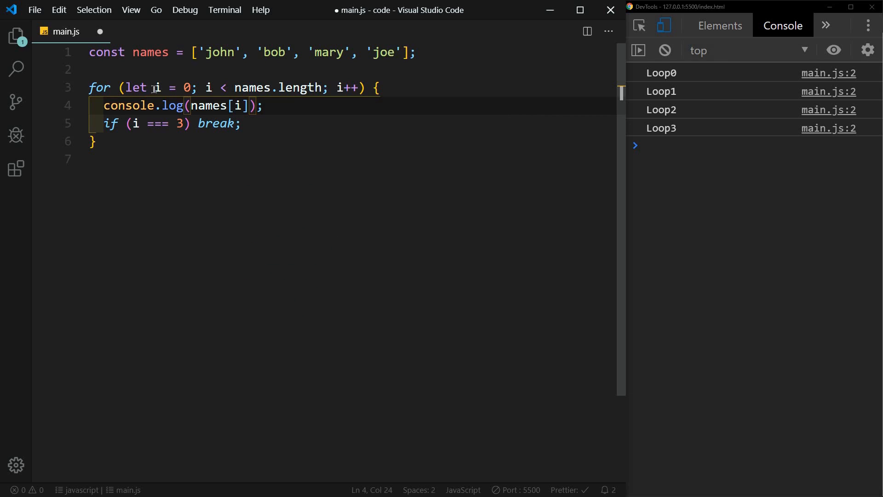
pyautogui.moveTo(277, 110)
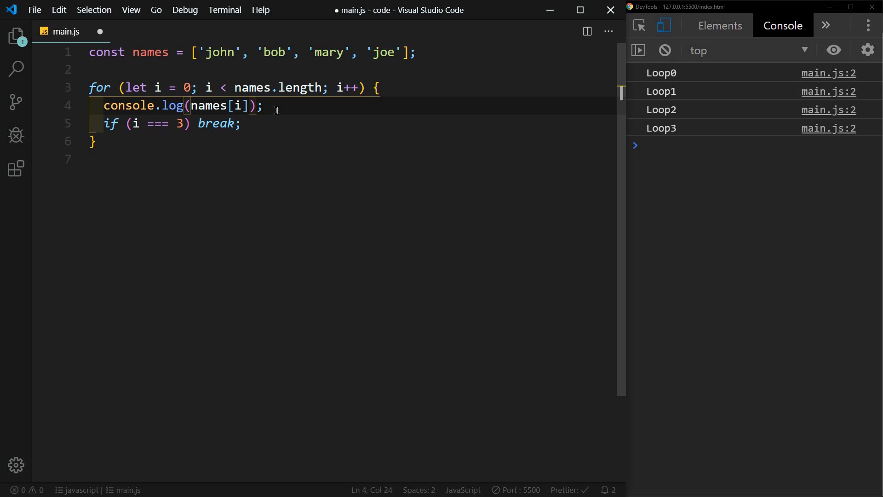
pyautogui.press('ctrl+/')
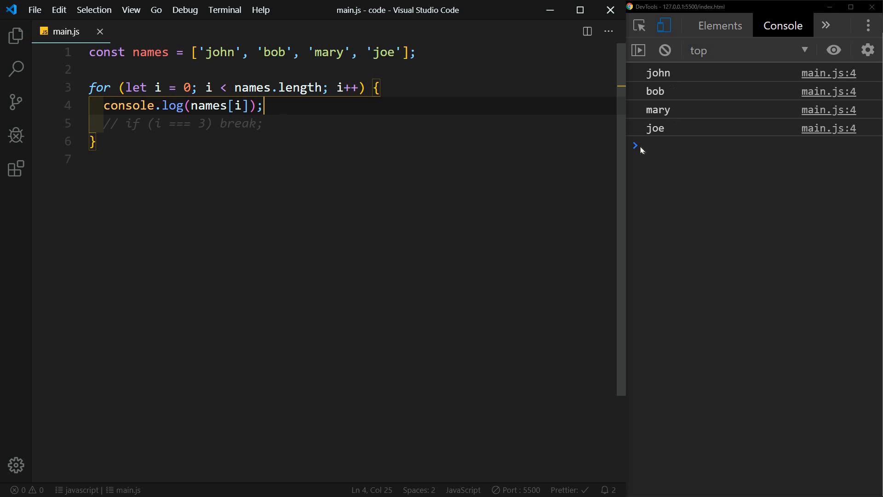
pyautogui.moveTo(678, 128)
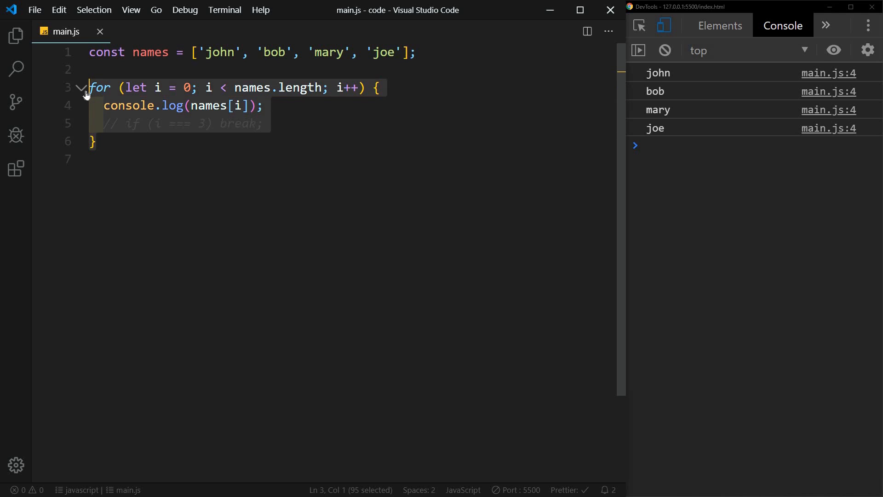
# Step: Comment out the index loop and write a for-of over names logging each name
pyautogui.press('ctrl+/')
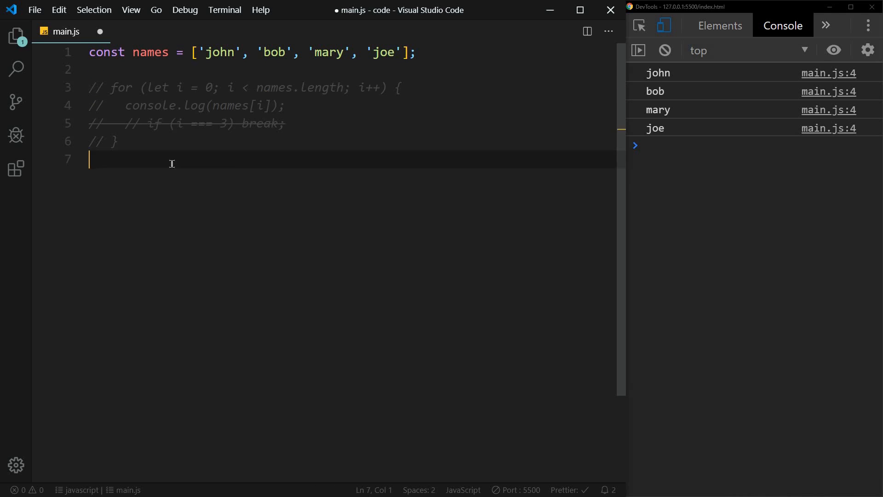
pyautogui.write('for(name of')
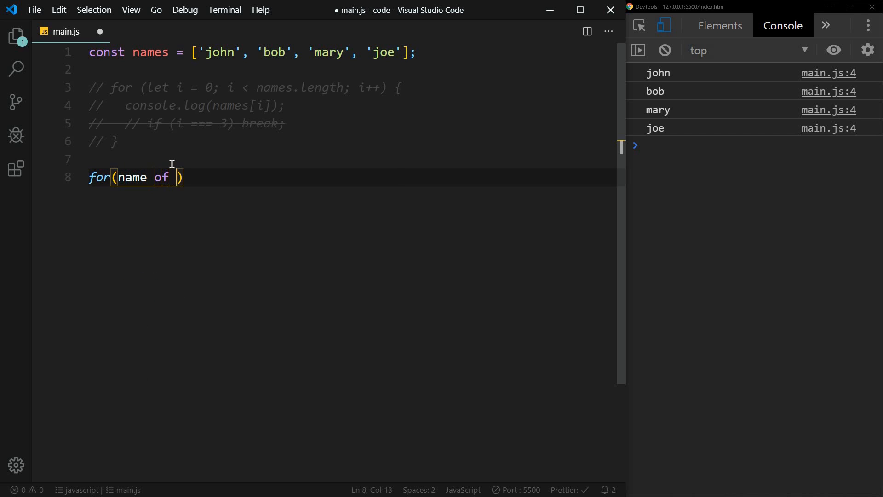
pyautogui.write('names')
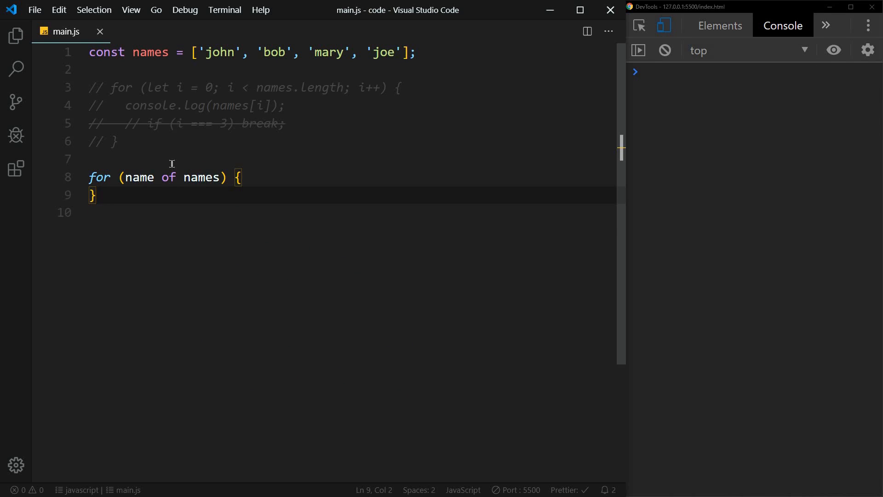
pyautogui.press('Enter')
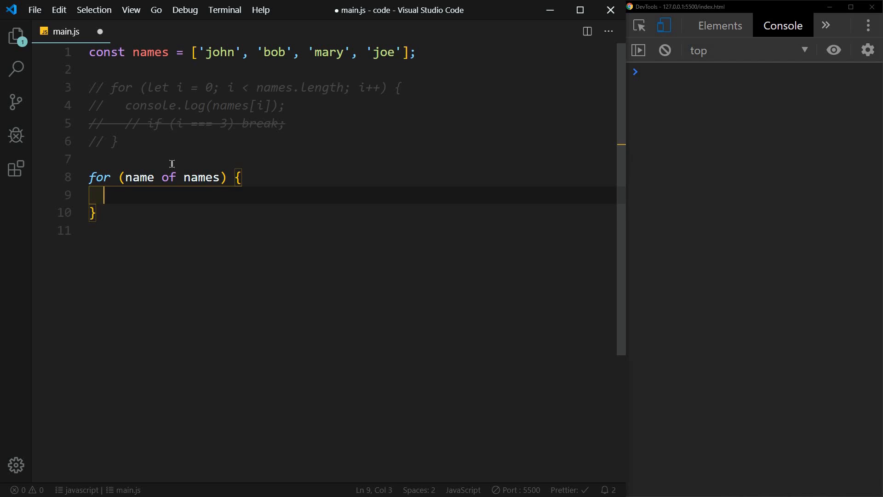
pyautogui.write('console.l')
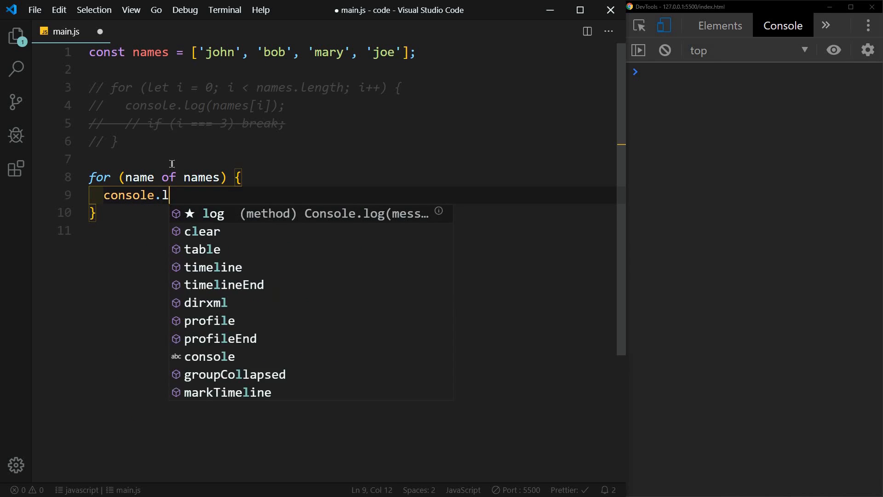
pyautogui.write('og(name);')
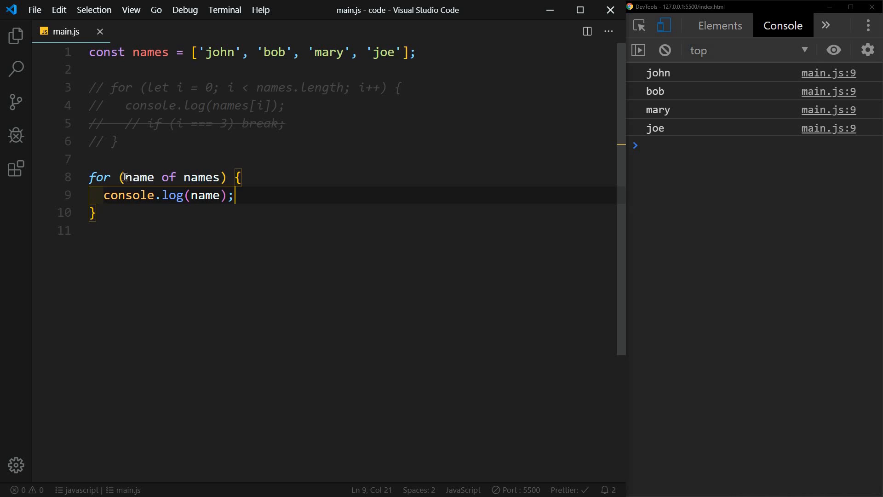
# Step: Collapse the for-of loop to one braceless line ending with console.log(name);
pyautogui.doubleClick(137, 177)
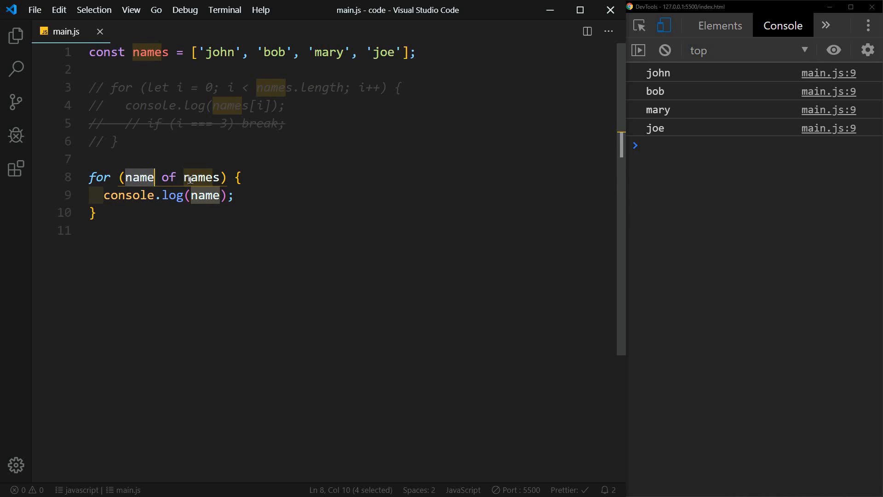
pyautogui.click(161, 178)
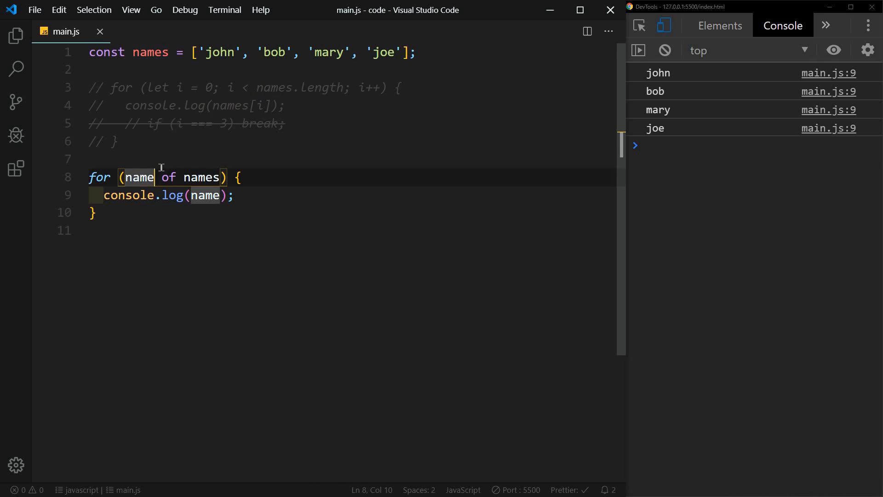
pyautogui.doubleClick(137, 177)
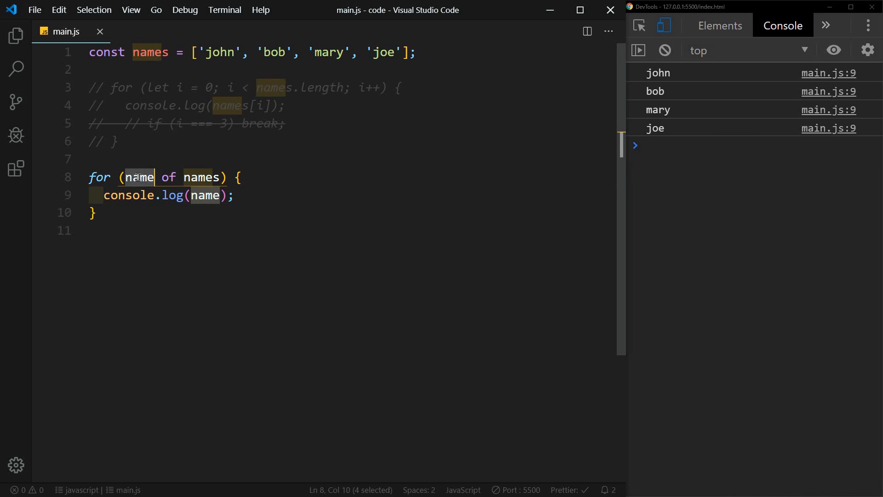
pyautogui.moveTo(137, 176)
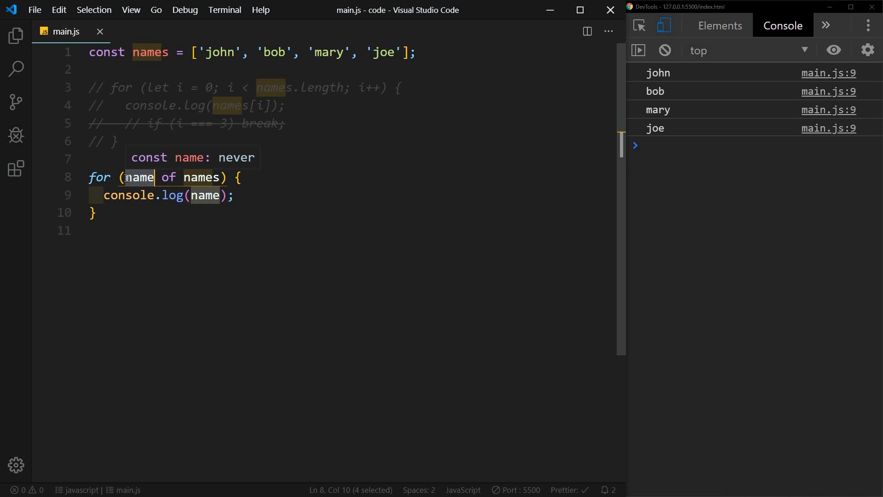
pyautogui.moveTo(138, 179)
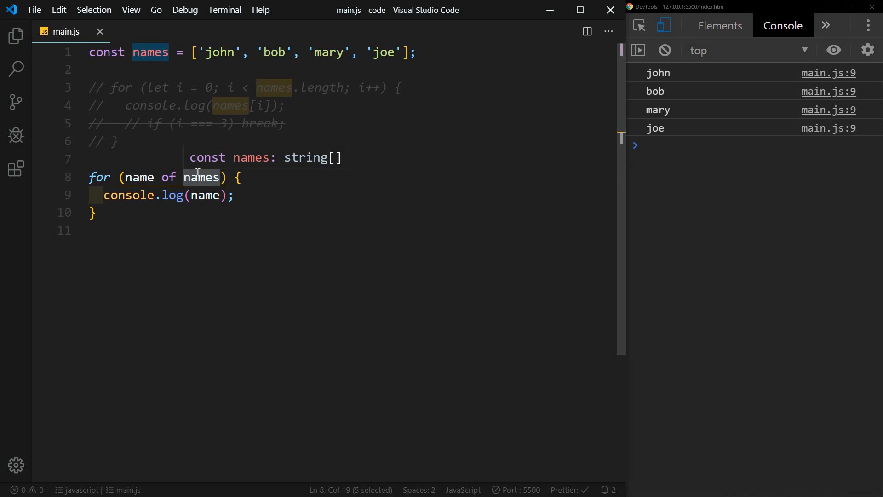
pyautogui.click(241, 177)
pyautogui.write('console.log(name')
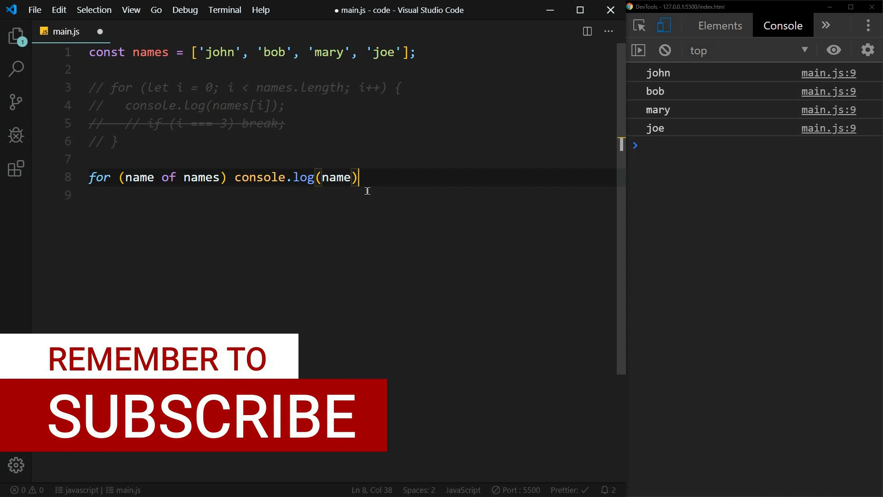
pyautogui.write(';')
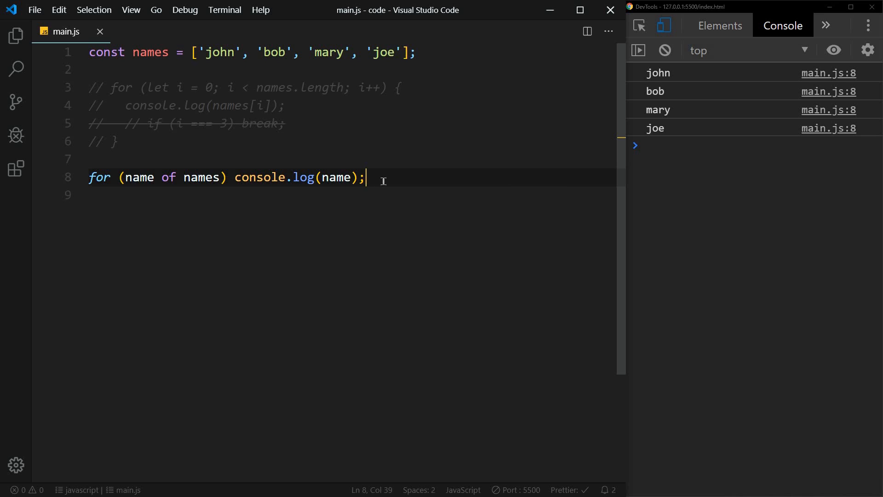
# Step: Declare const user = { firstName: 'John', lastName: 'Doe' };
pyautogui.press('Enter')
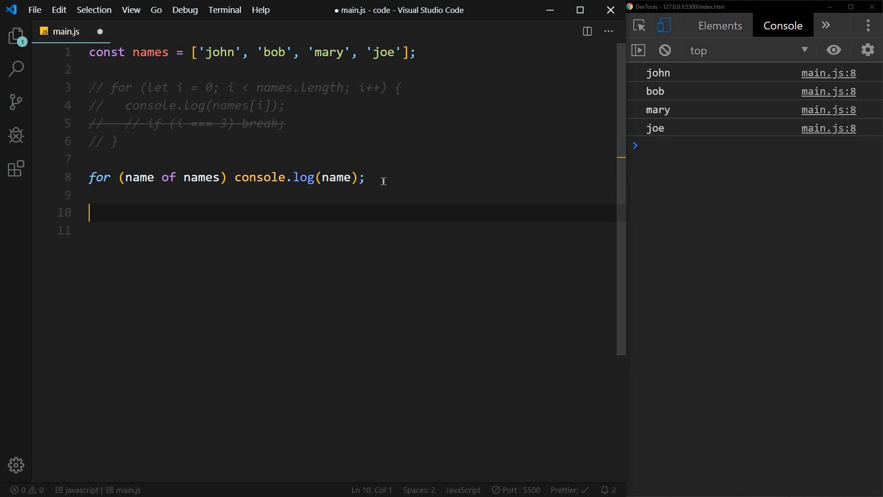
pyautogui.write('const')
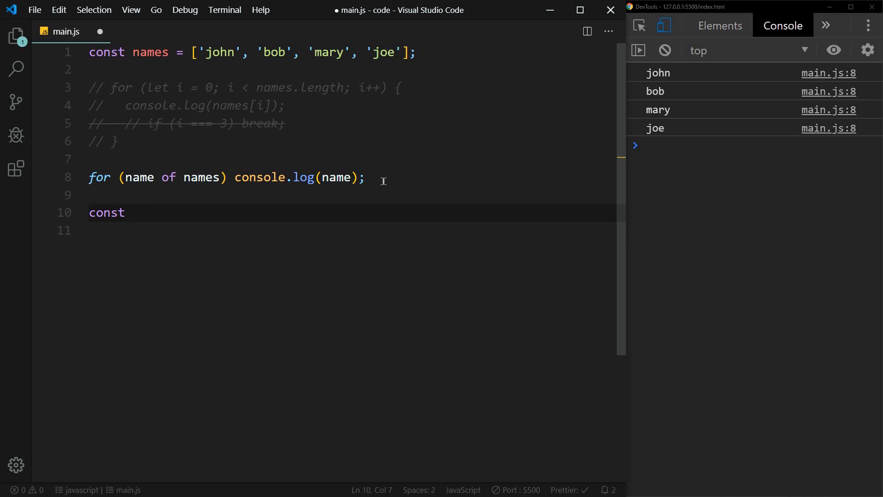
pyautogui.write("user = {'")
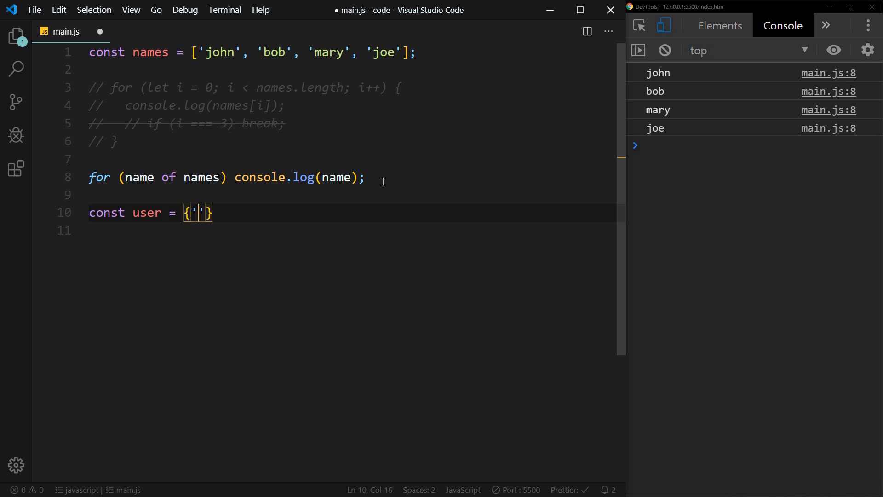
pyautogui.write('firstName')
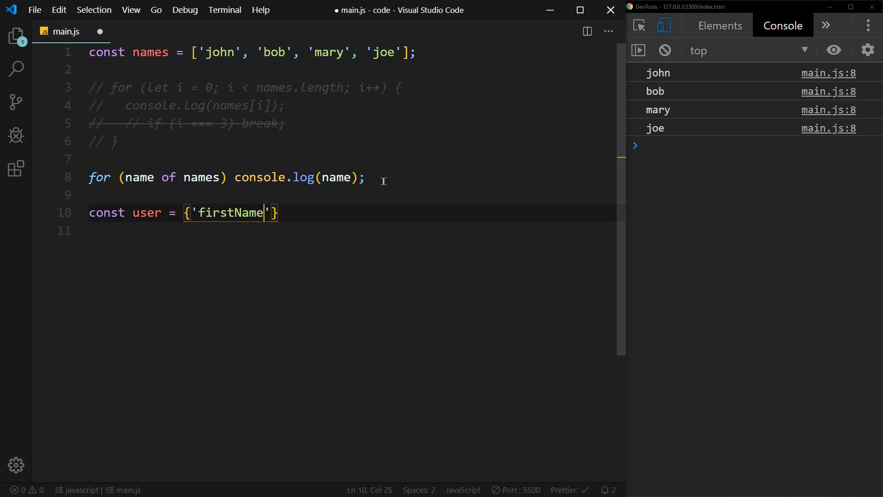
pyautogui.write(": 'Jo'")
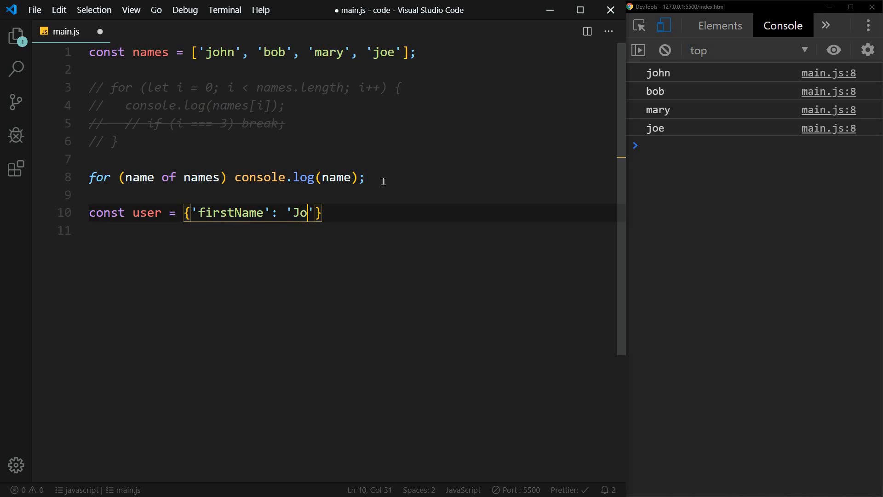
pyautogui.write('hn')
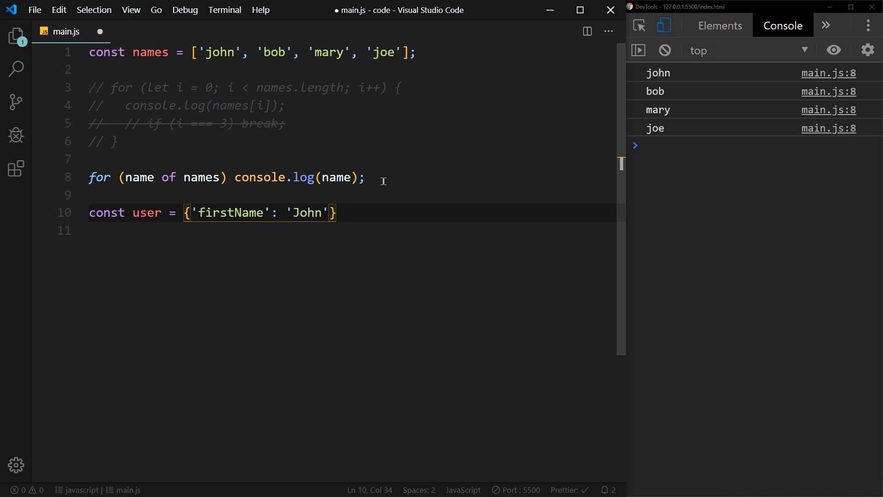
pyautogui.write(", 'last'")
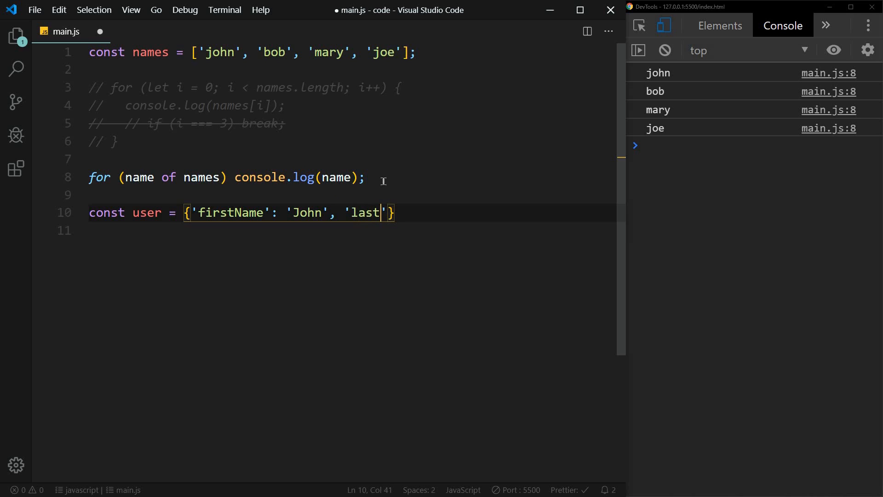
pyautogui.write("Name': '")
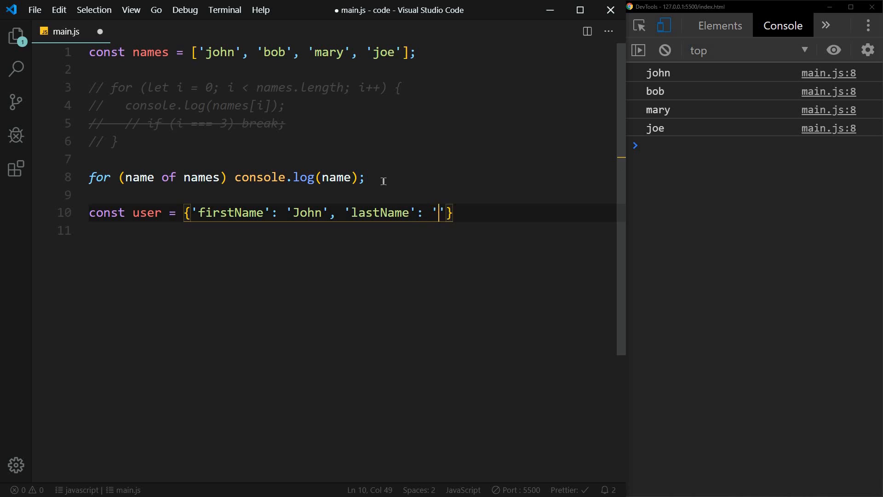
pyautogui.write('Doe')
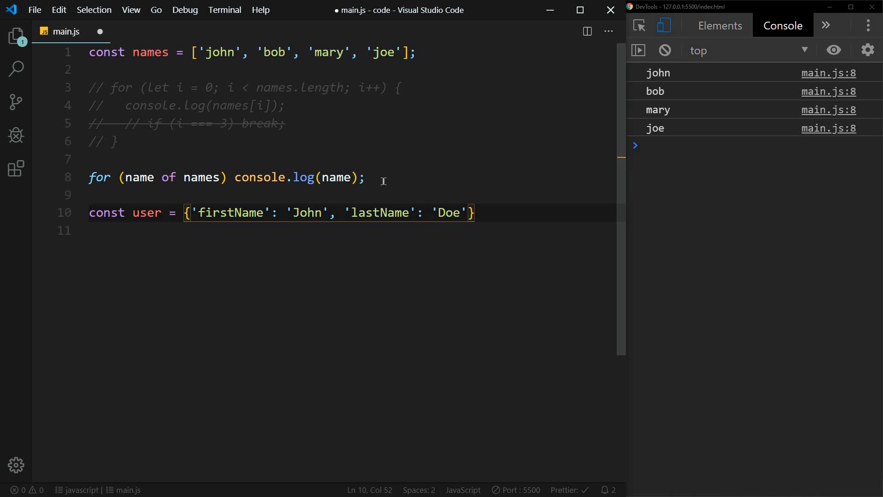
# Step: Write for (key in user) console.log(user[key]); and save to run it
pyautogui.press('Enter')
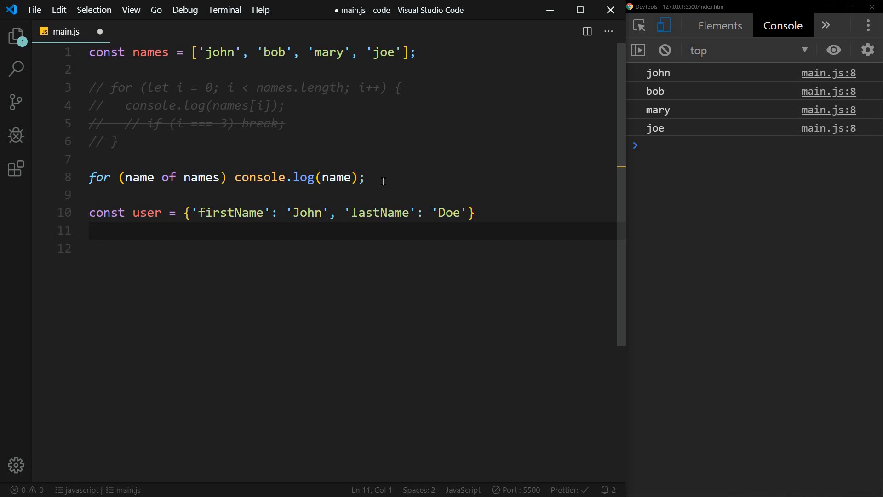
pyautogui.write('fi')
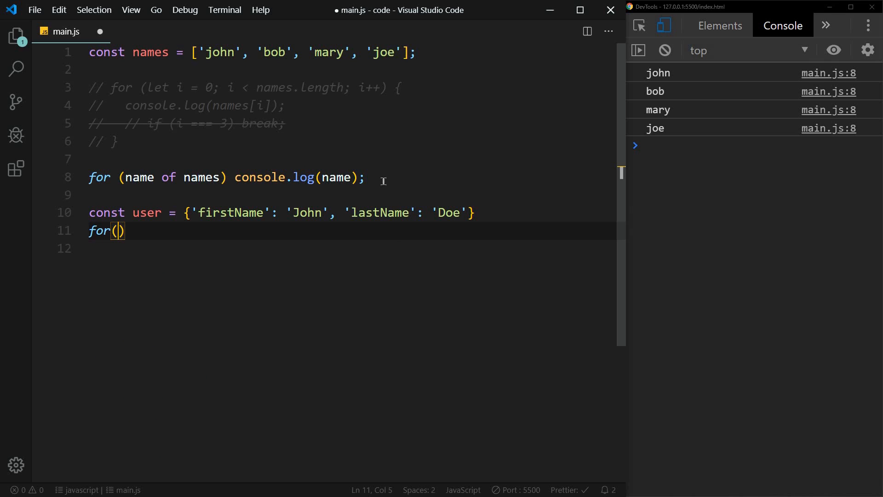
pyautogui.write('key in')
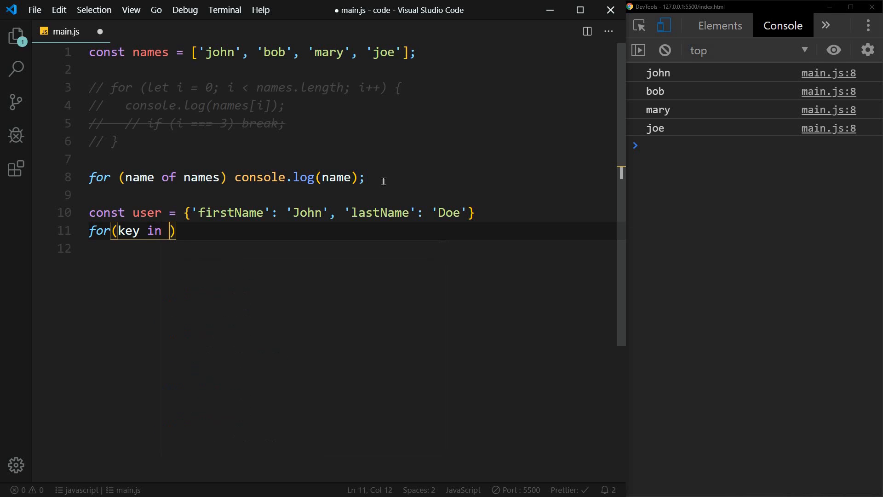
pyautogui.write('user')
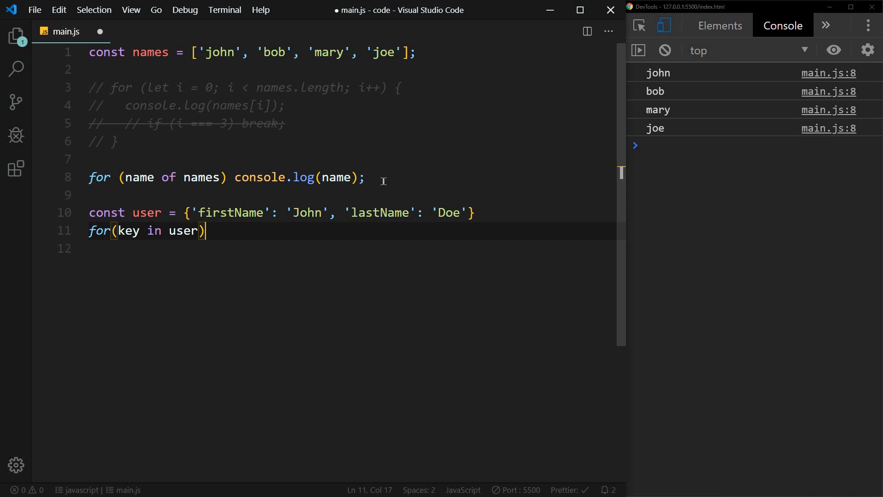
pyautogui.write('console.log(')
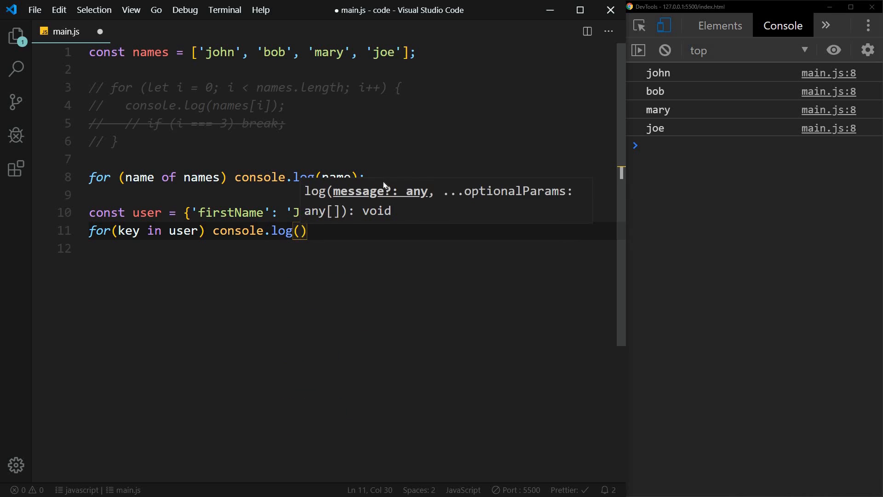
pyautogui.write('user[]')
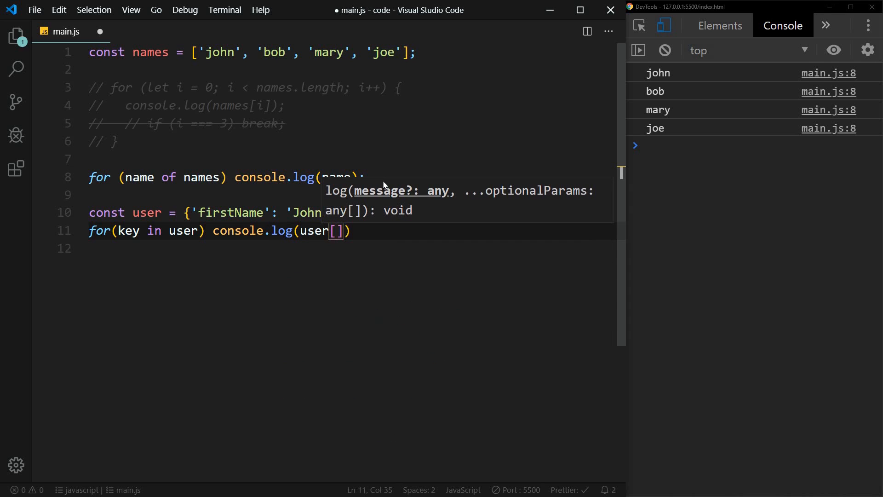
pyautogui.write('key')
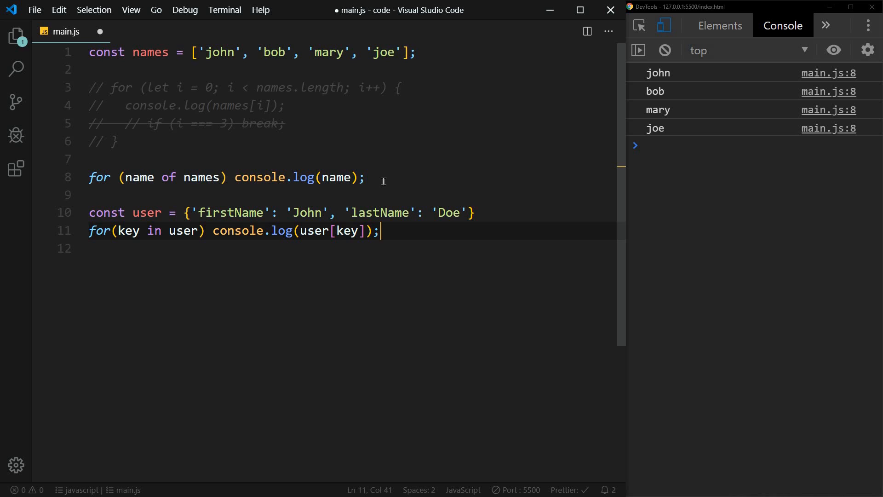
pyautogui.press('ctrl+s')
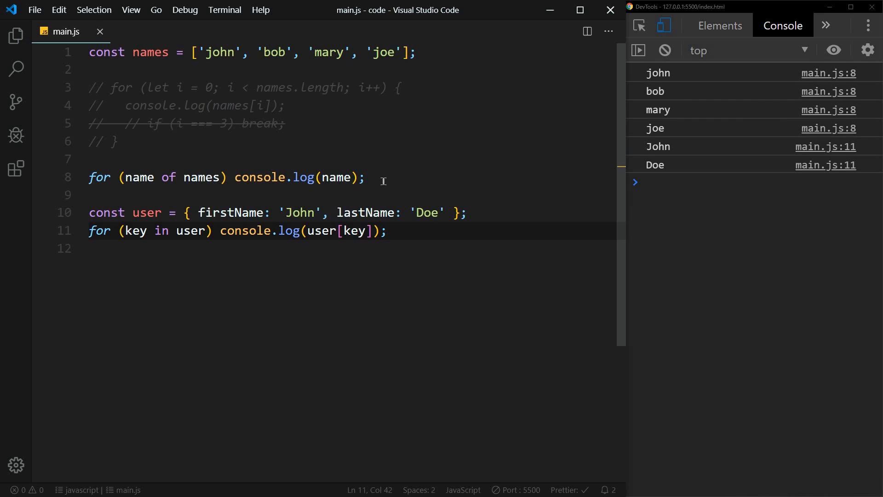
# Step: Comment out the for-of line and start a user[firstName] access below the for-in loop
pyautogui.click(366, 177)
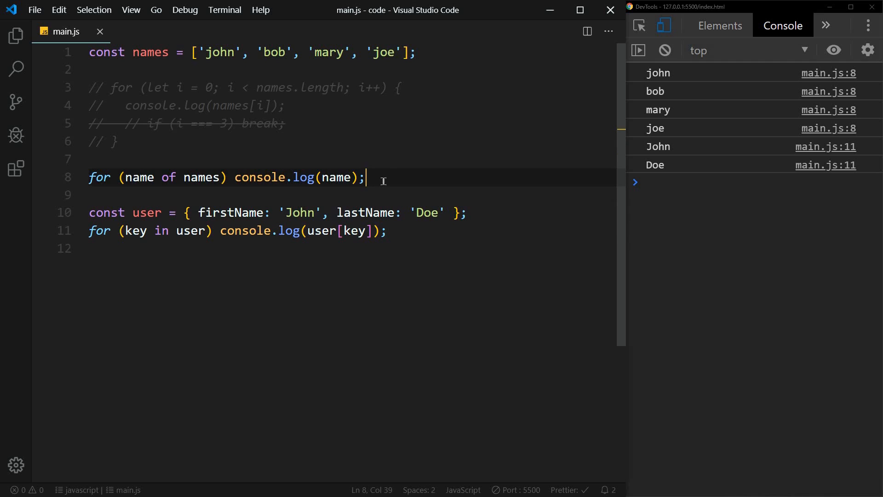
pyautogui.press('ctrl+/')
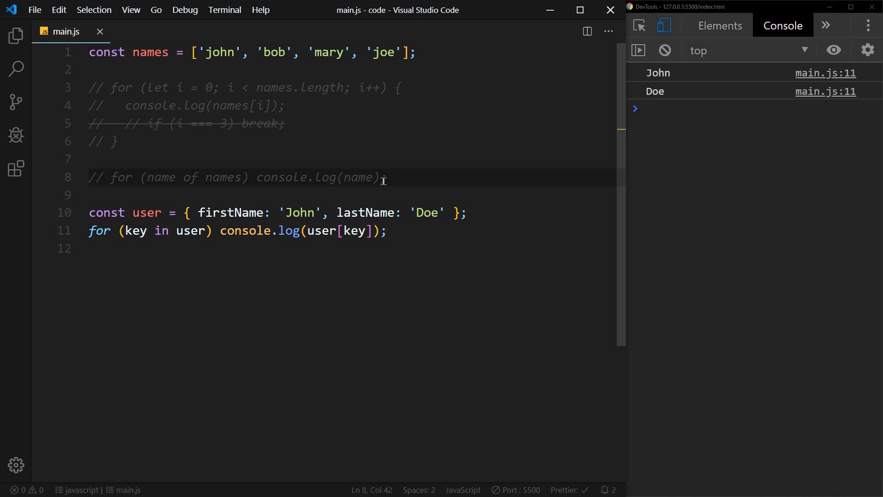
pyautogui.doubleClick(365, 213)
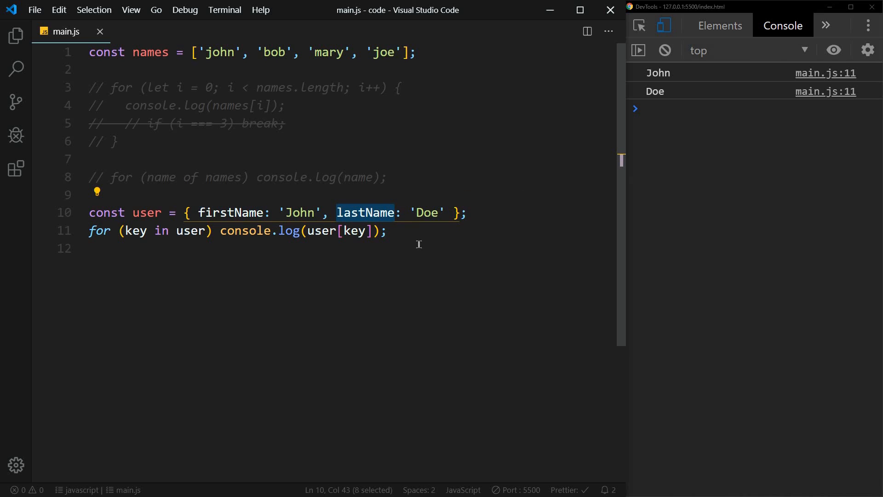
pyautogui.press('enter')
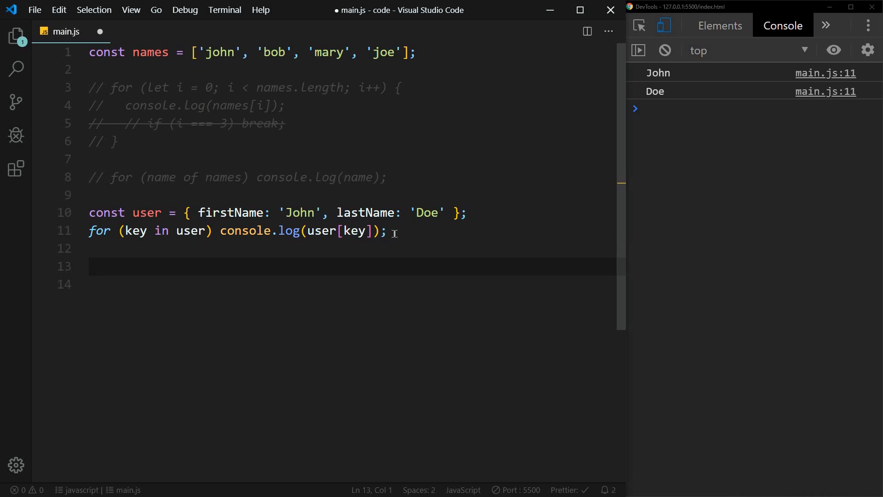
pyautogui.write('user[')
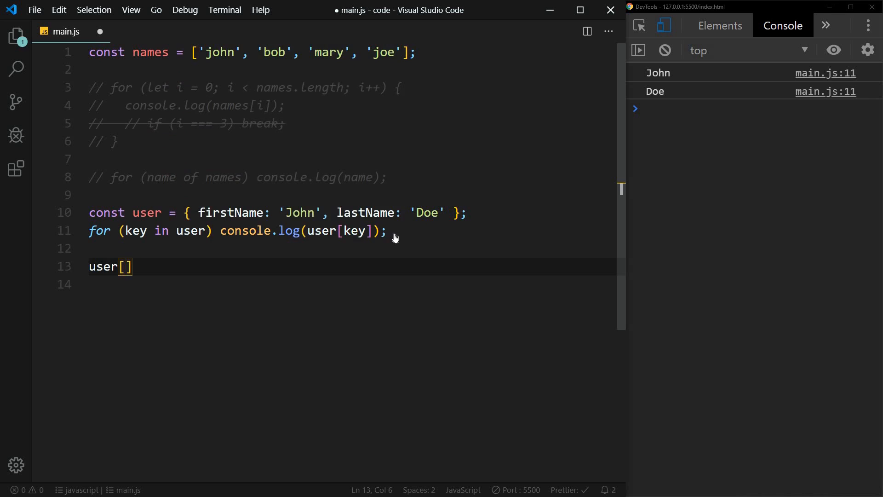
pyautogui.write('firstName')
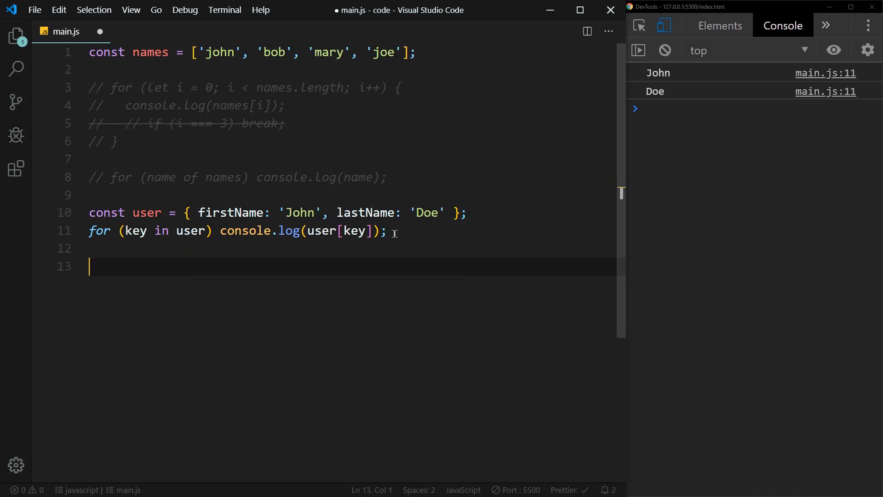
# Step: Clear the file and write let i = 0; while (i < 10) {
pyautogui.press('ctrl+a')
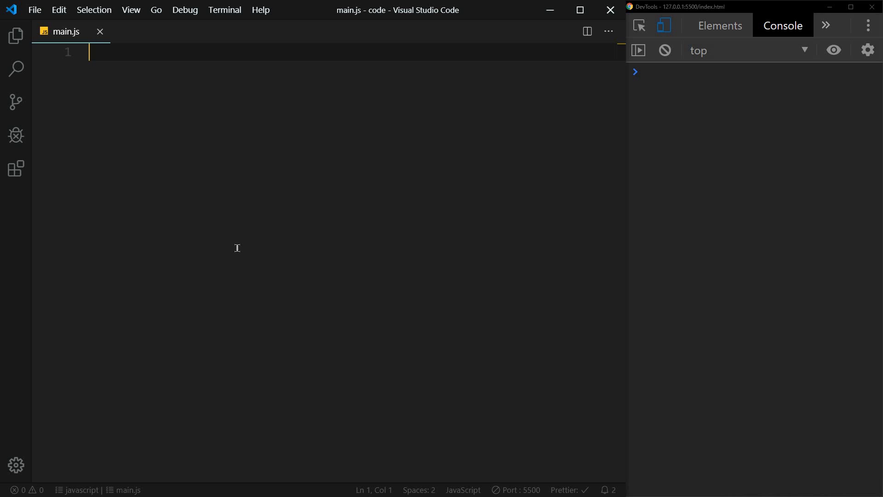
pyautogui.write('let')
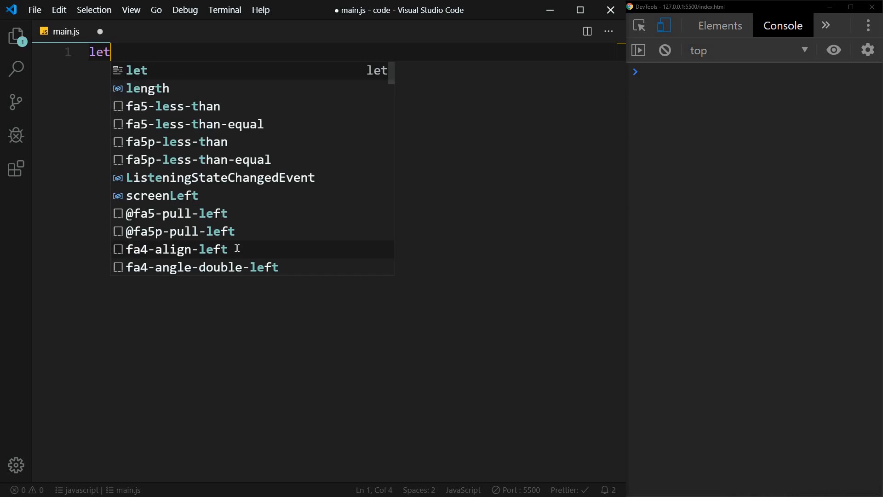
pyautogui.write('i =')
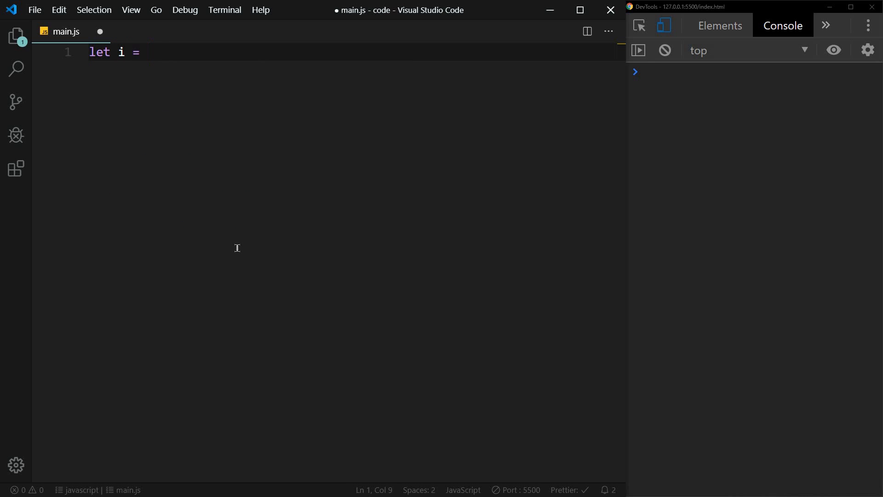
pyautogui.write('0;')
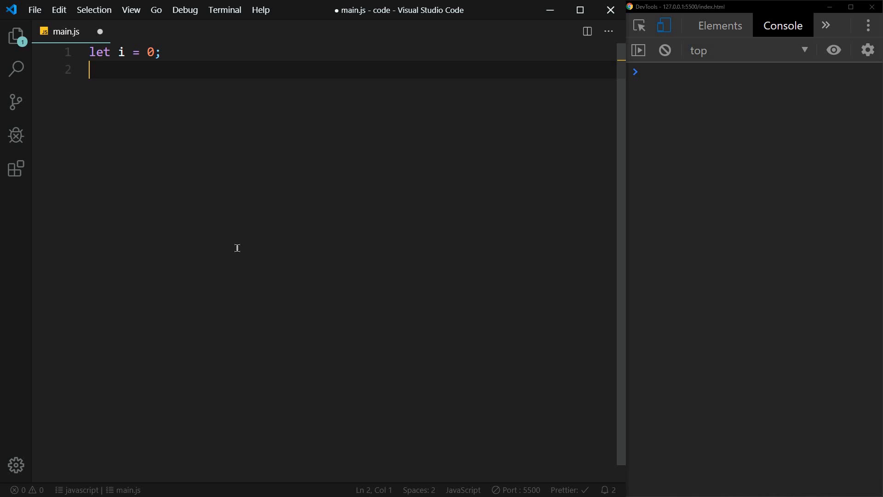
pyautogui.write('while')
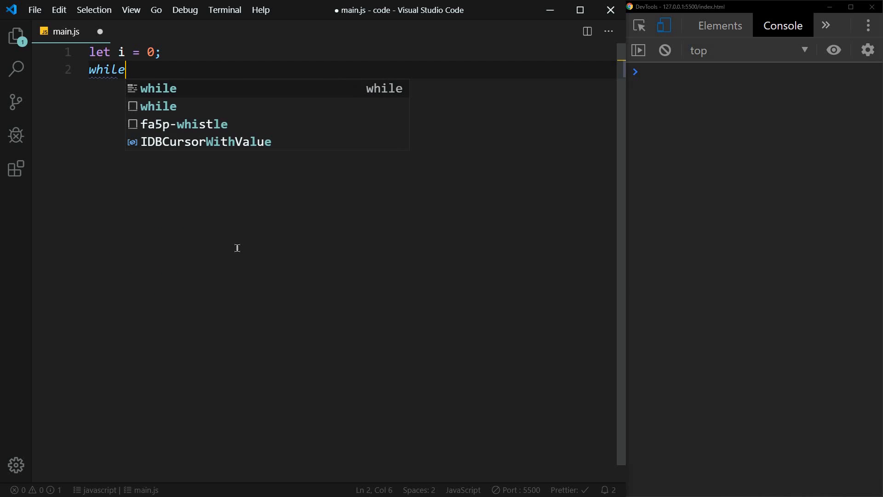
pyautogui.write('(i <')
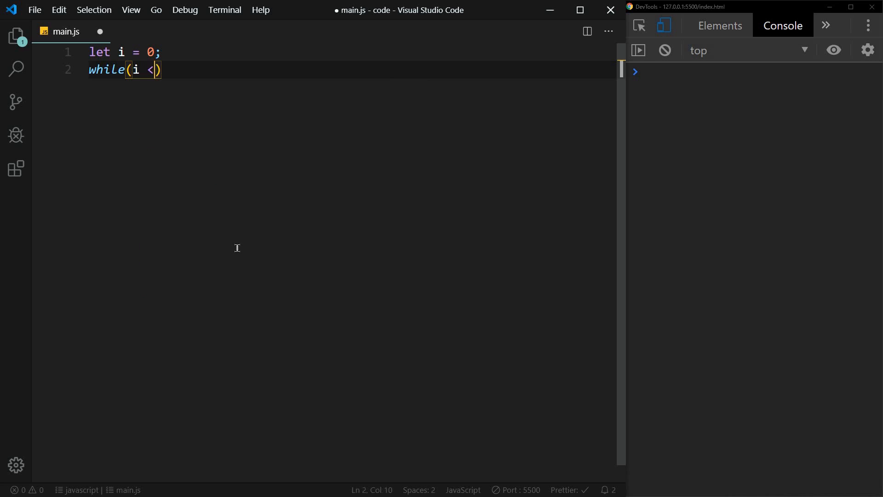
pyautogui.write('10) {')
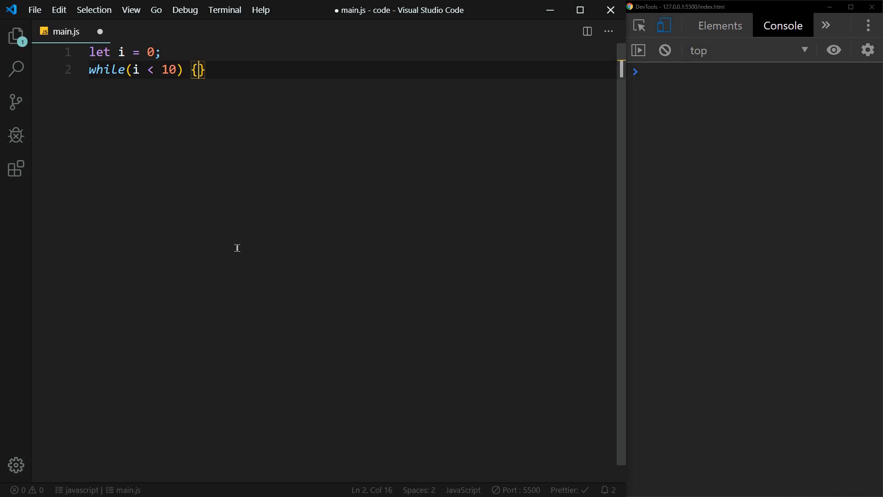
# Step: Fill the while body with console.log(i) and the i++ increment
pyautogui.write('cosnol')
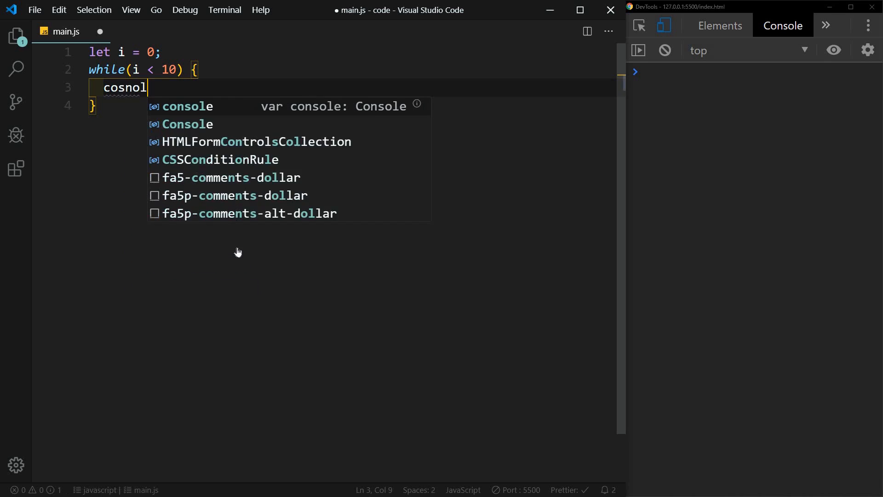
pyautogui.write('console.log(i);')
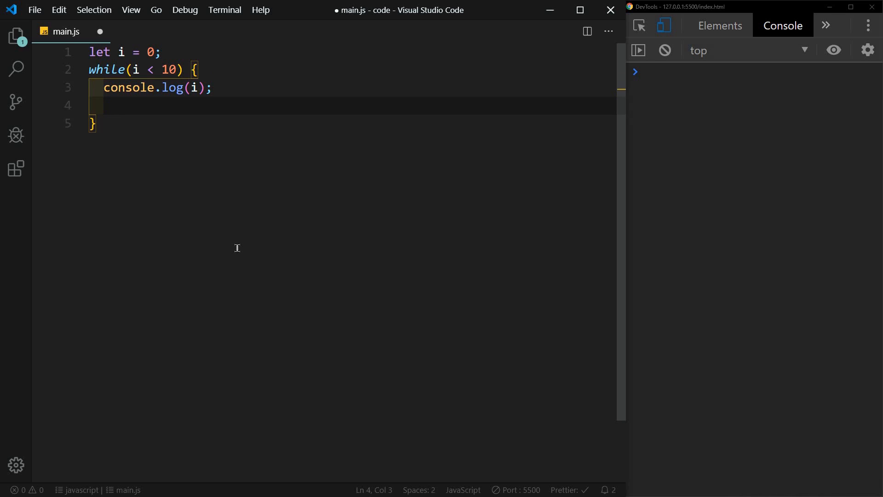
pyautogui.click(104, 106)
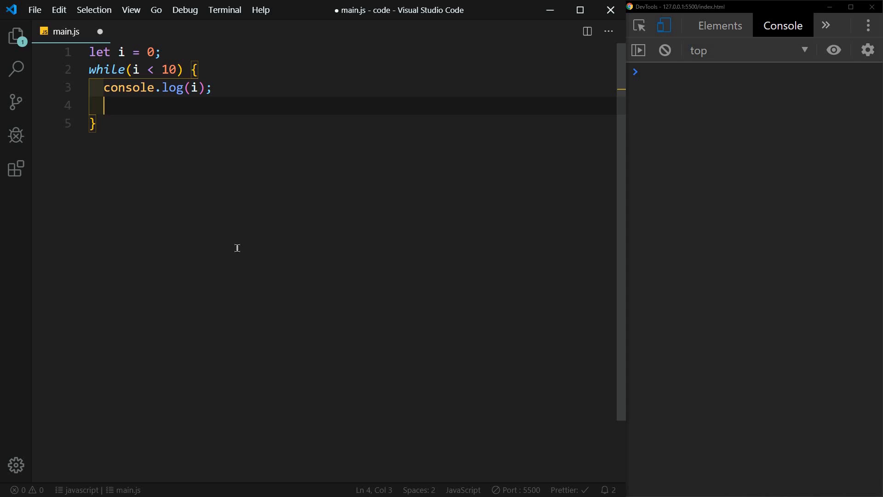
pyautogui.moveTo(238, 253)
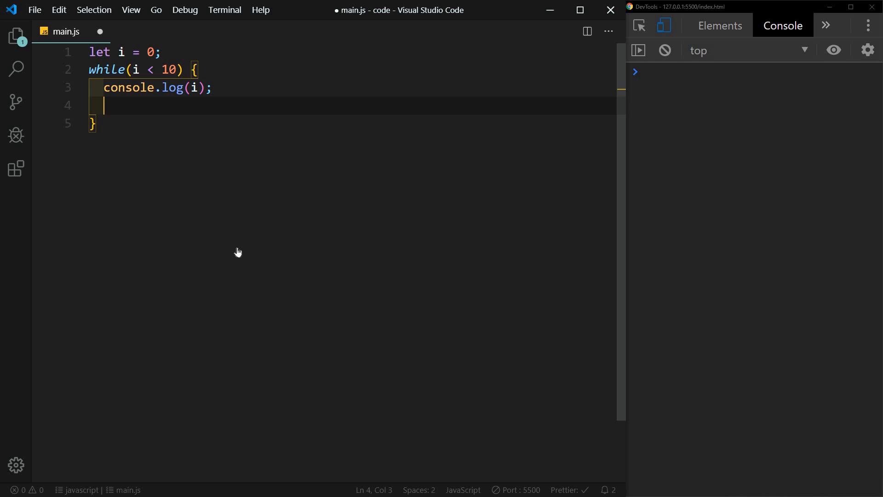
pyautogui.write('i += 1')
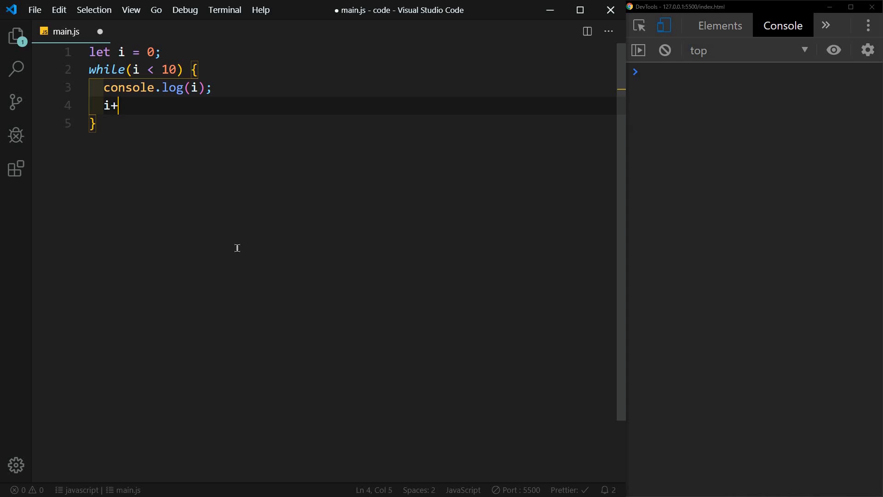
pyautogui.write('+;')
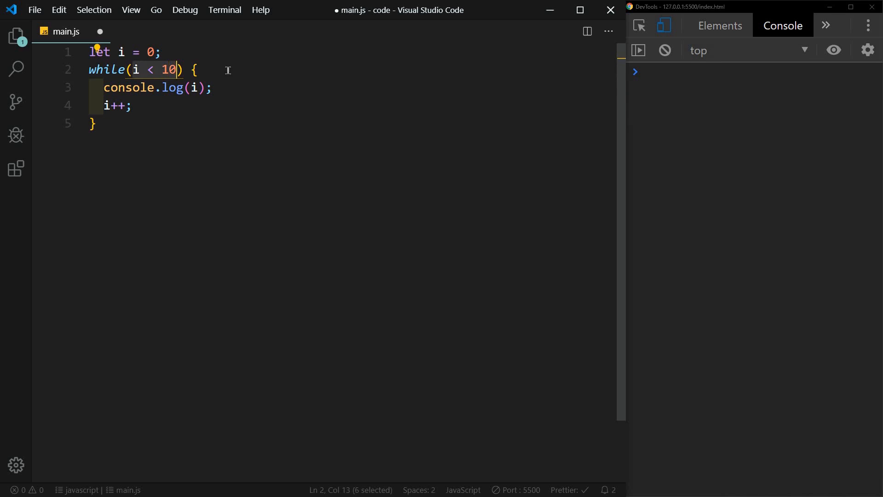
pyautogui.moveTo(282, 74)
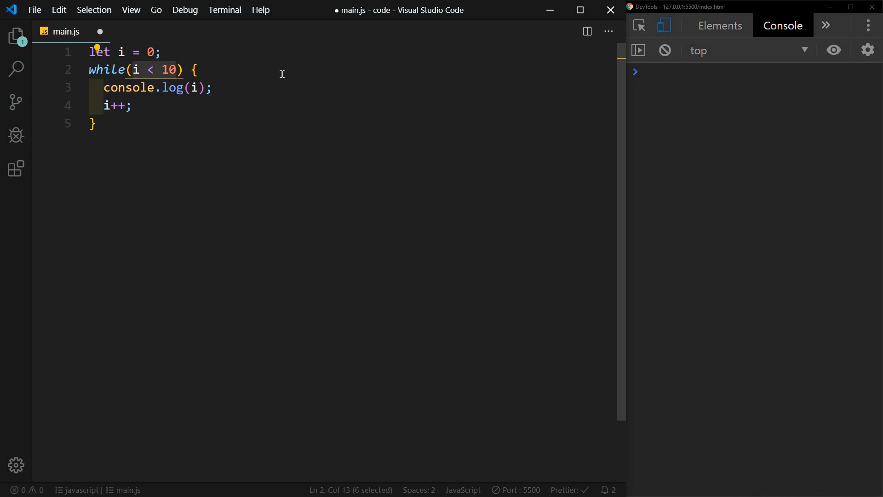
pyautogui.click(148, 106)
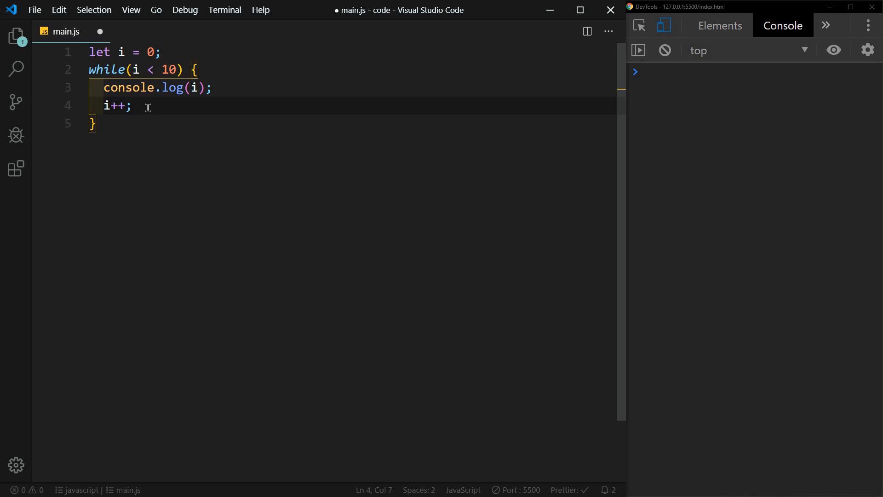
pyautogui.doubleClick(116, 105)
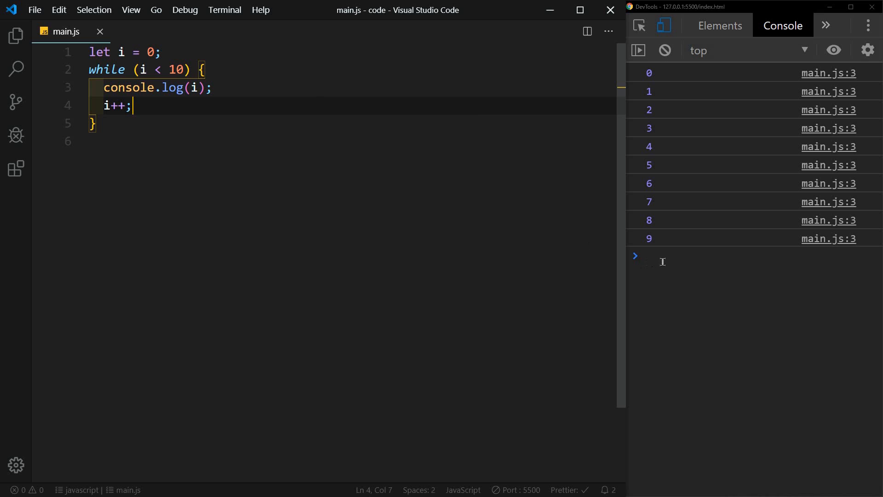
pyautogui.moveTo(191, 73)
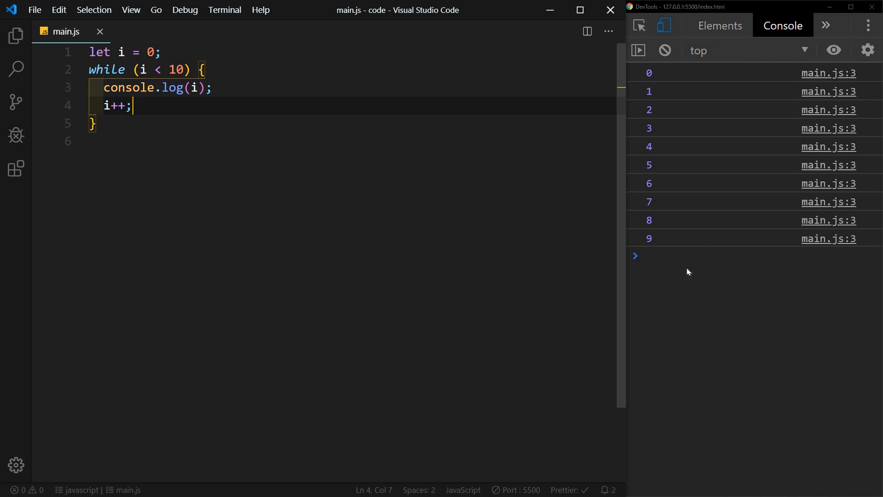
pyautogui.moveTo(219, 91)
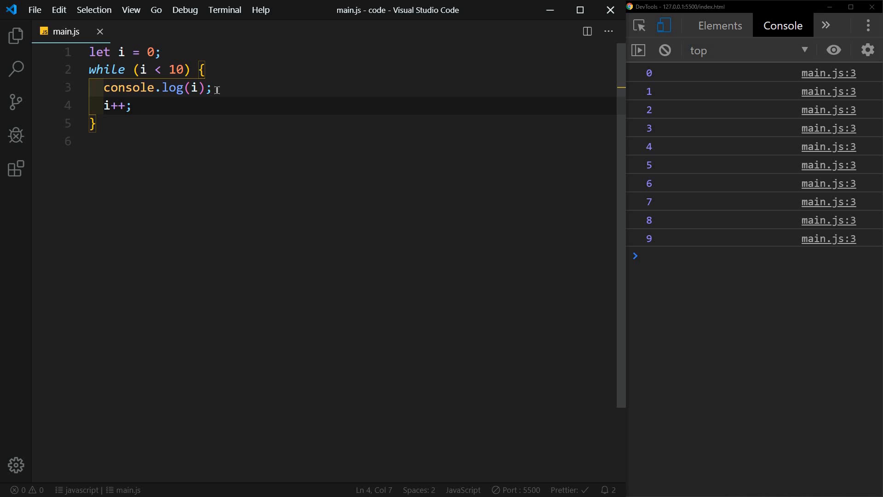
# Step: Add if (i === 5) break; after the increment and save to rerun
pyautogui.click(212, 88)
pyautogui.write('if( ')
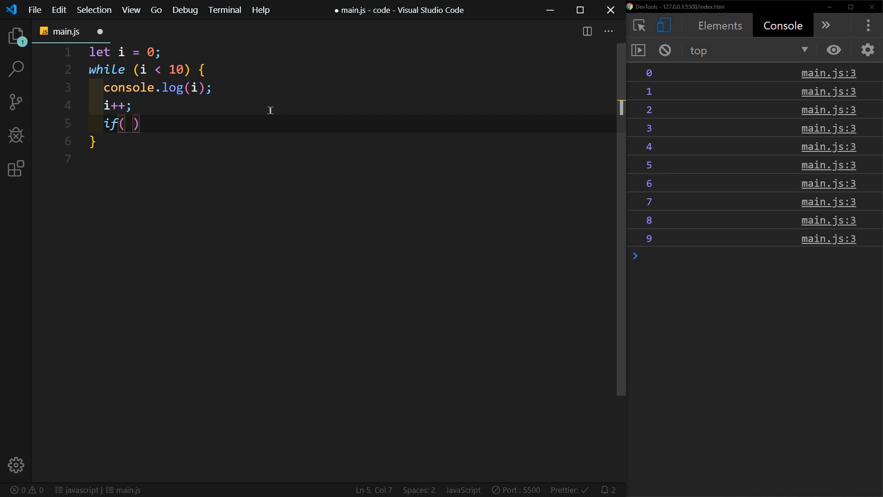
pyautogui.write('i ===')
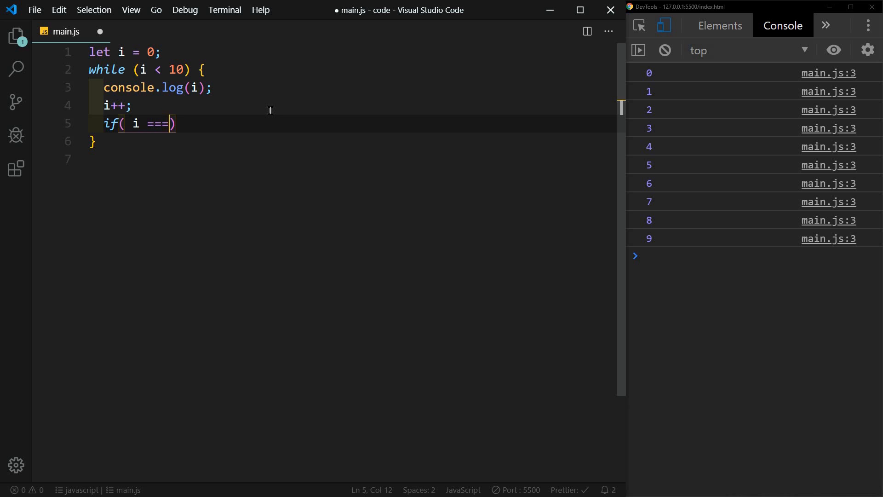
pyautogui.write('5')
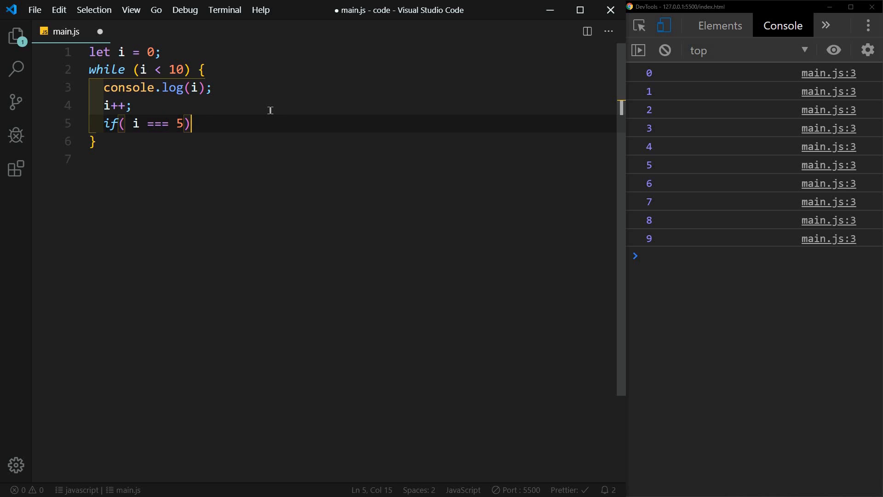
pyautogui.write('break;')
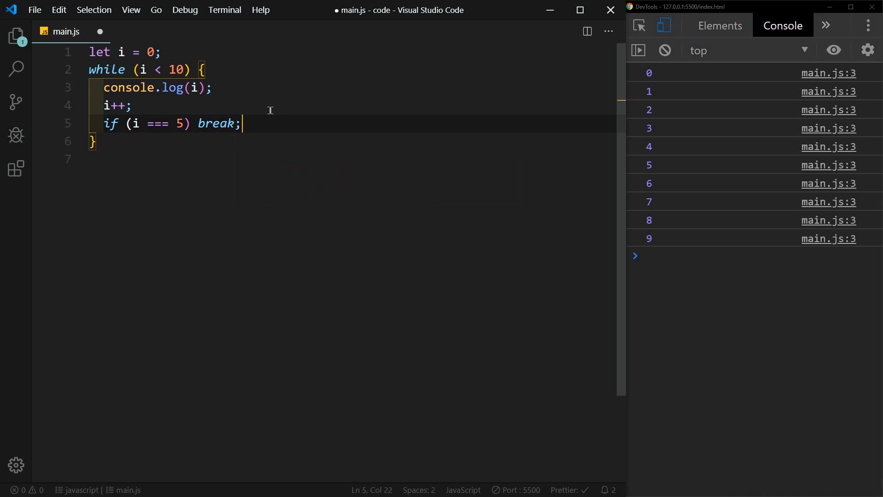
pyautogui.press('ctrl+s')
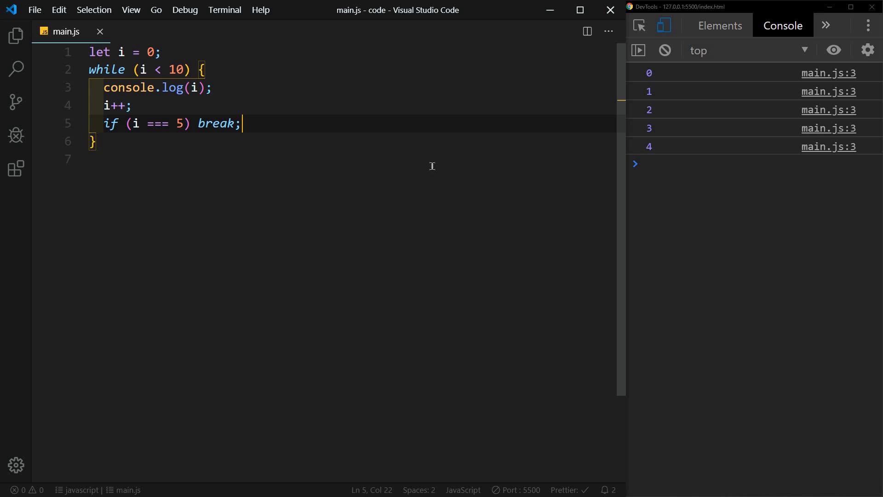
# Step: Replace break with continue so the loop skips 5
pyautogui.click(132, 106)
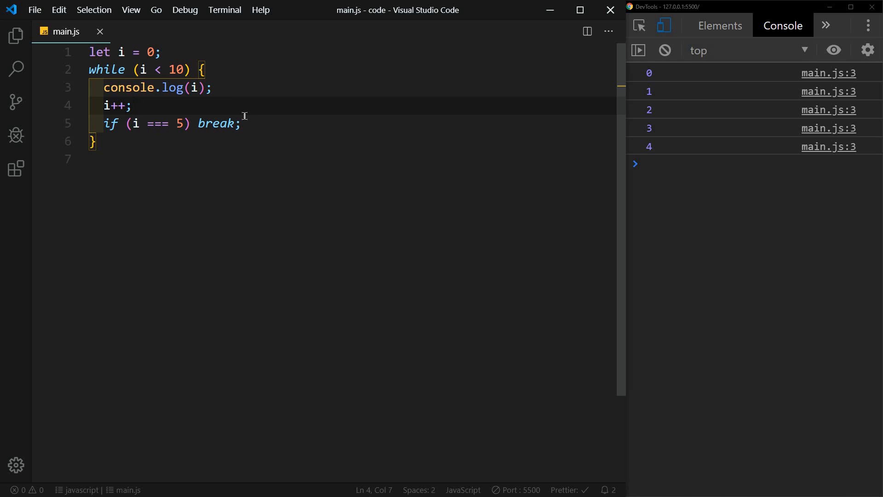
pyautogui.moveTo(222, 123)
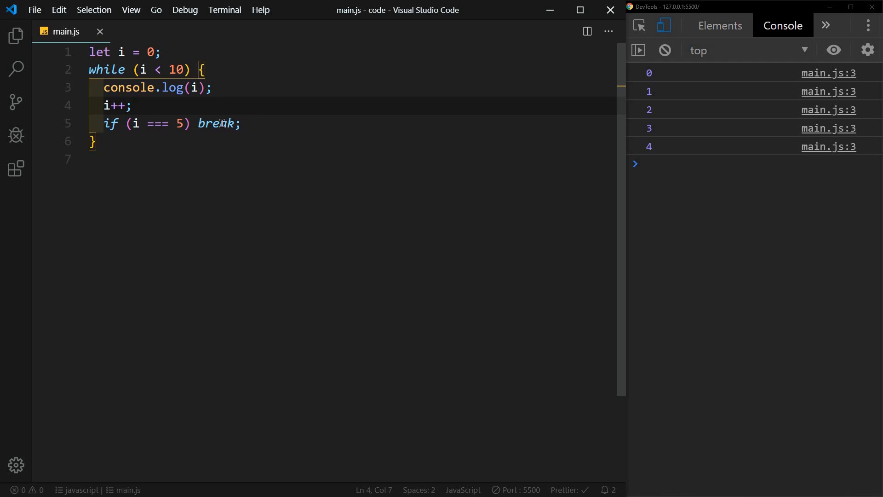
pyautogui.doubleClick(216, 123)
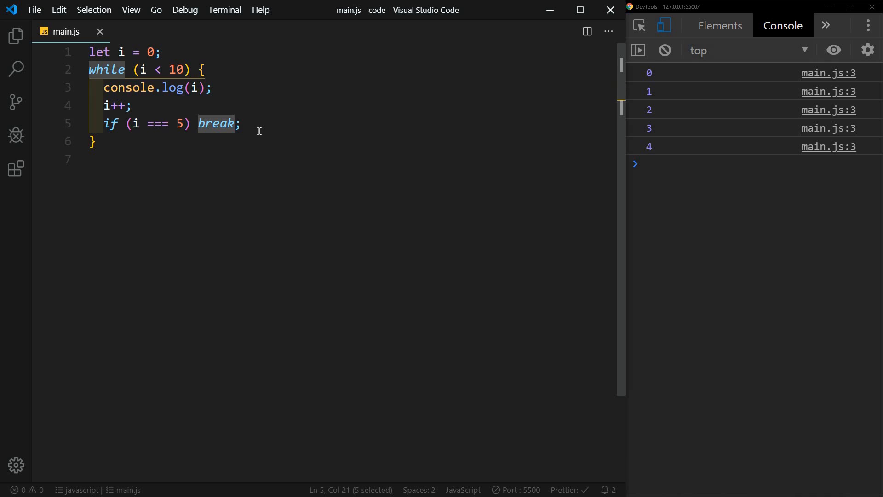
pyautogui.write('co')
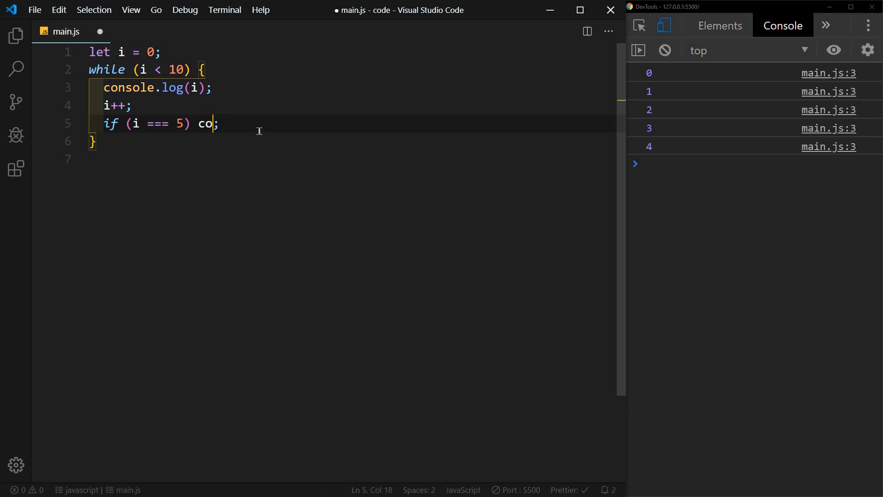
pyautogui.write('ntinue')
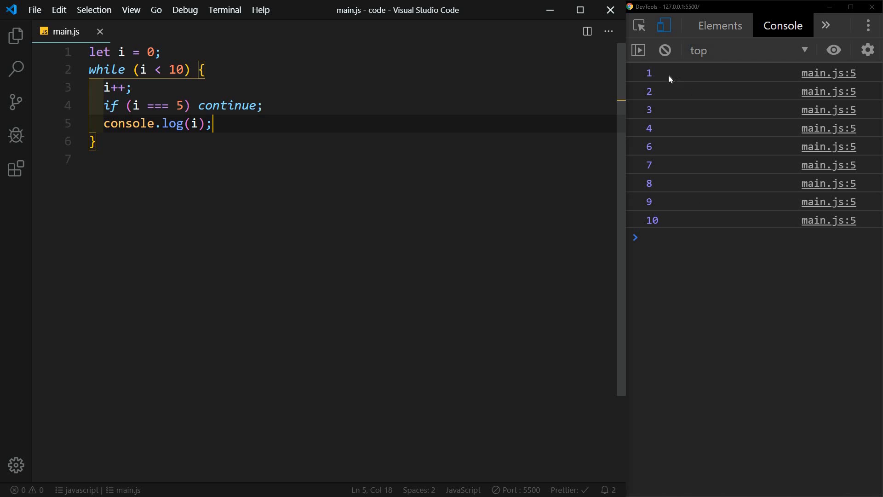
pyautogui.moveTo(653, 143)
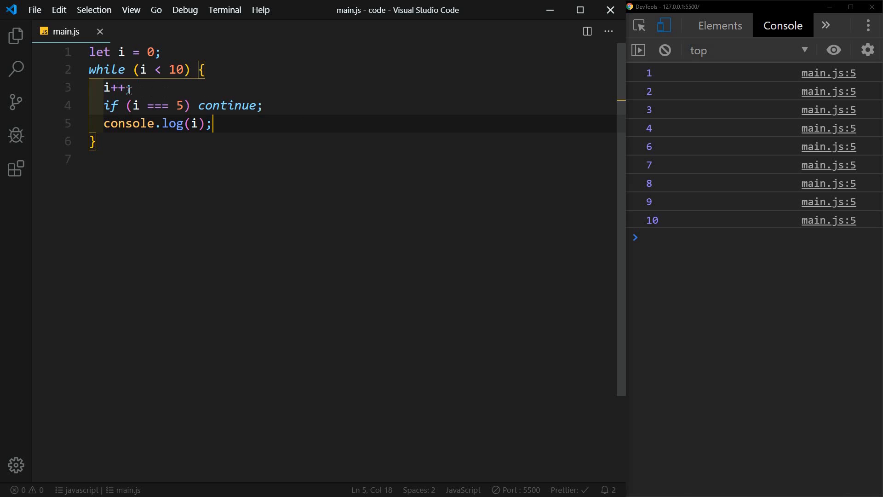
pyautogui.moveTo(125, 89)
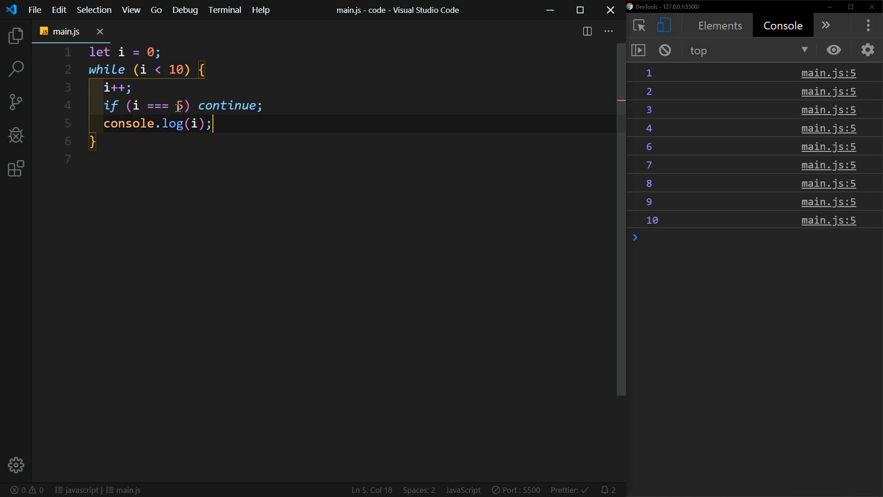
pyautogui.moveTo(253, 106)
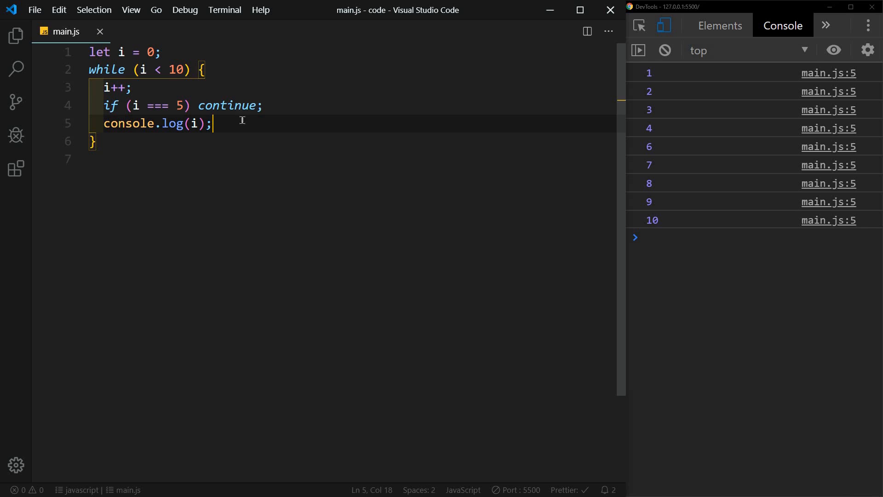
pyautogui.moveTo(220, 75)
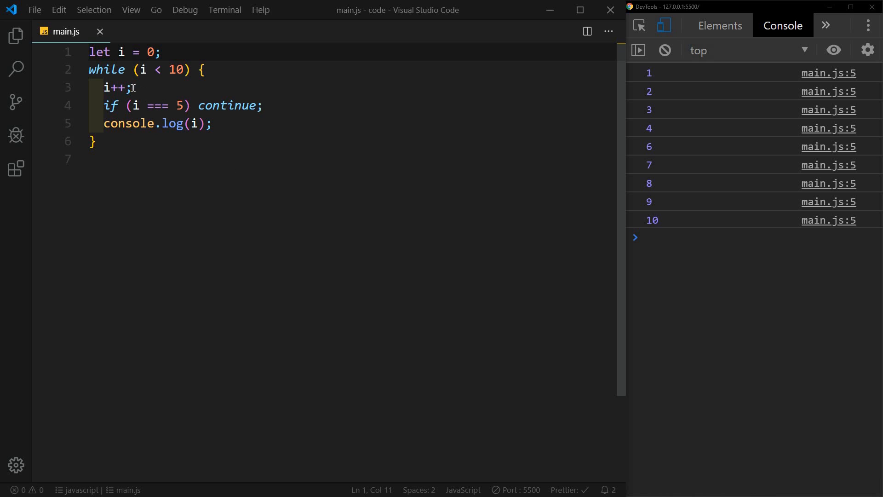
pyautogui.moveTo(185, 55)
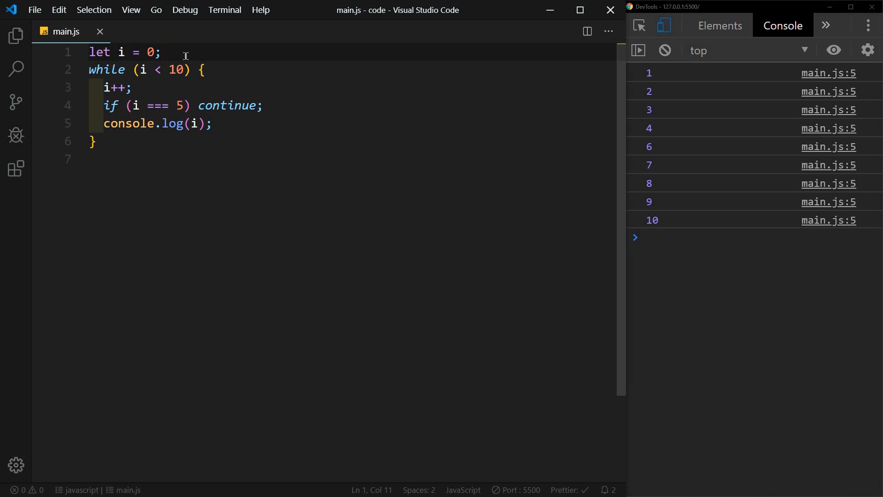
# Step: Rewrite the while loop as a do...while with the same skip-5 body and i < 10 condition
pyautogui.write('do {')
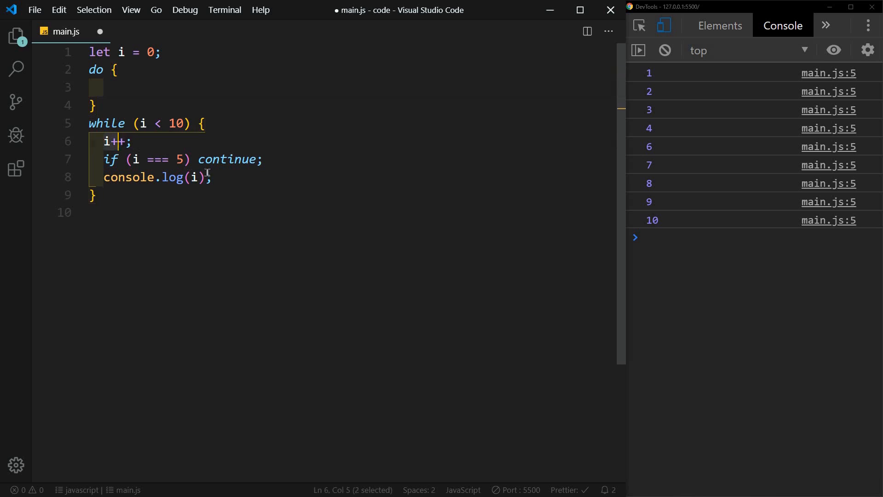
pyautogui.press('Delete')
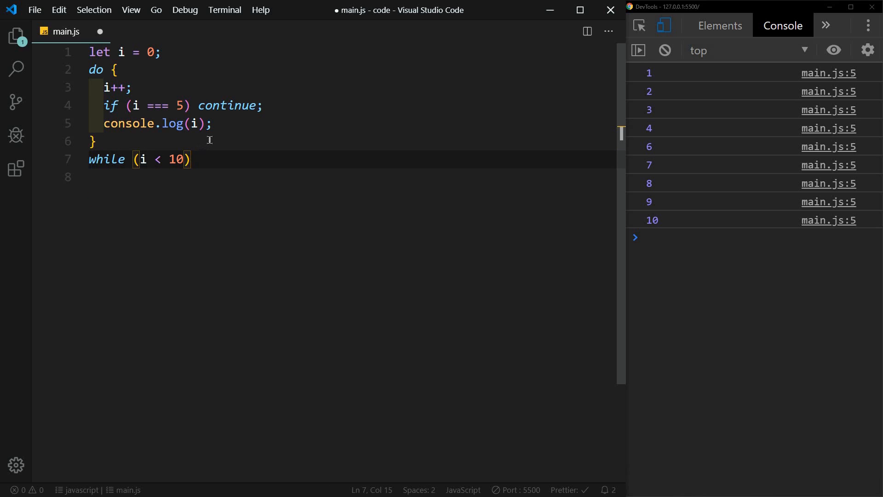
pyautogui.click(97, 141)
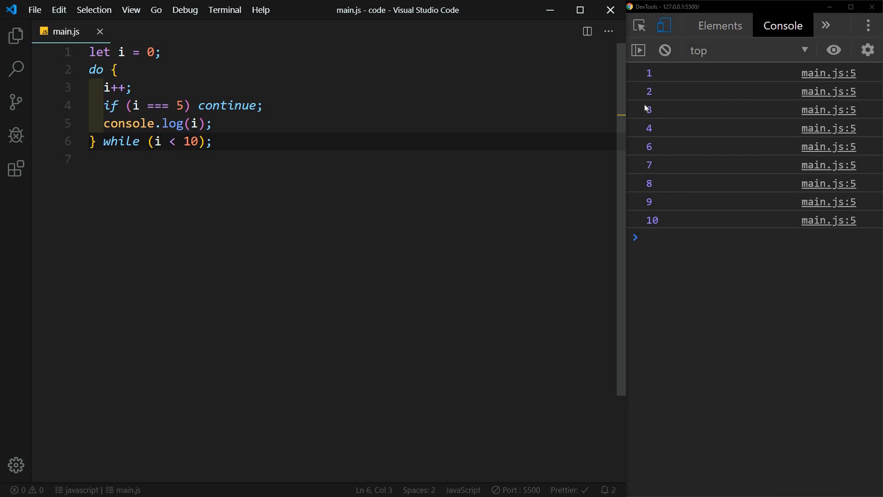
pyautogui.moveTo(125, 76)
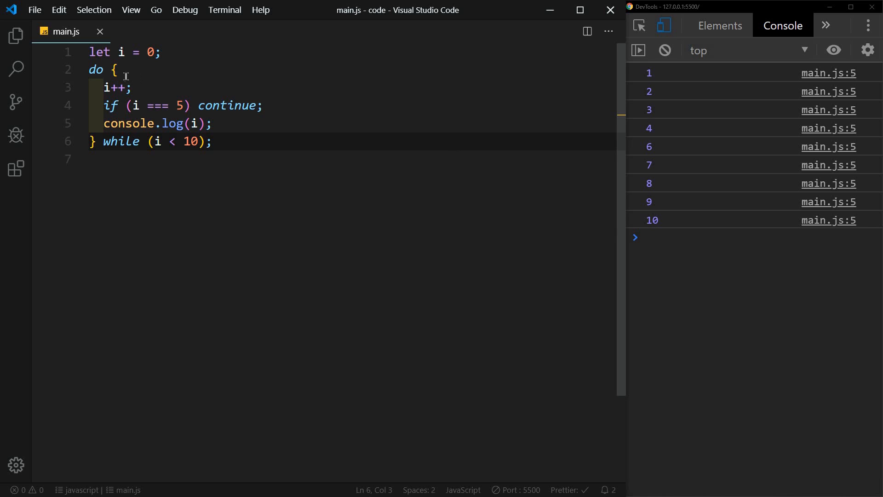
pyautogui.moveTo(132, 115)
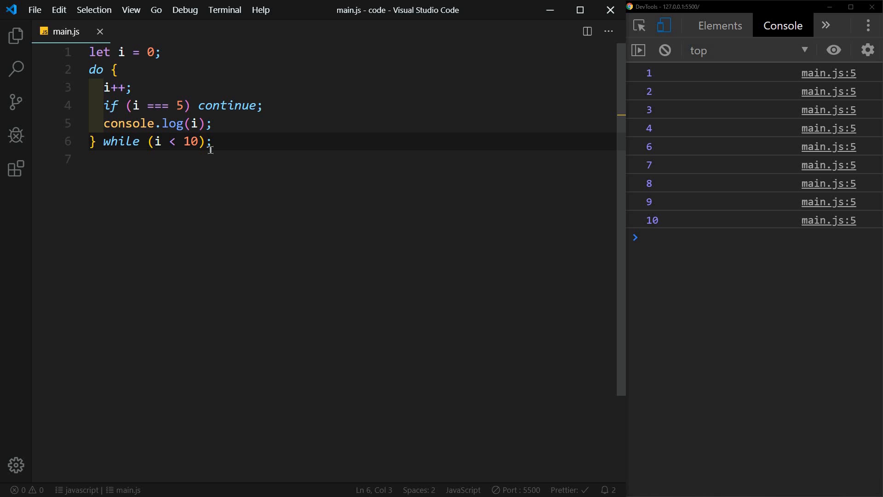
pyautogui.moveTo(226, 105)
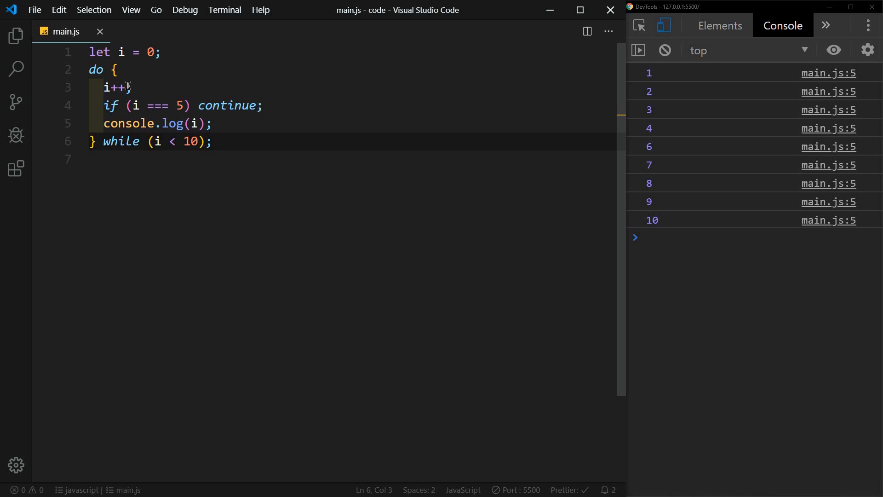
pyautogui.moveTo(237, 162)
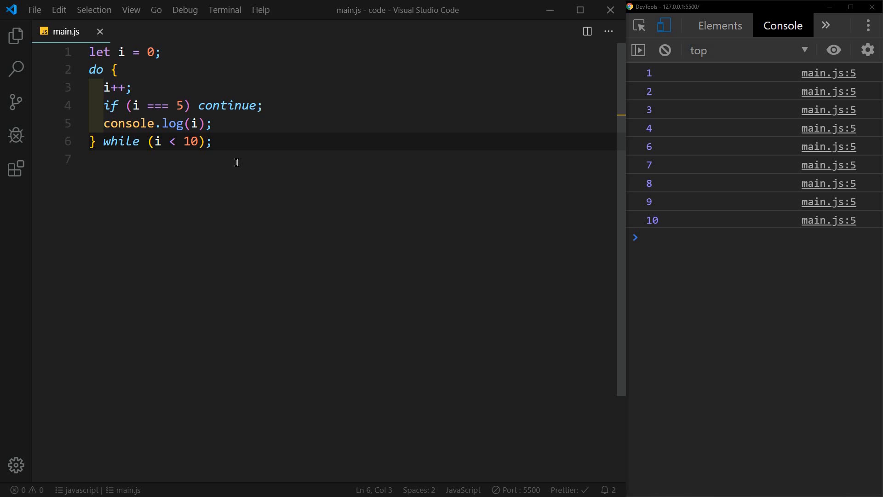
# Step: Set the do...while condition to i < 0 and highlight it; console prints only 1
pyautogui.doubleClick(191, 141)
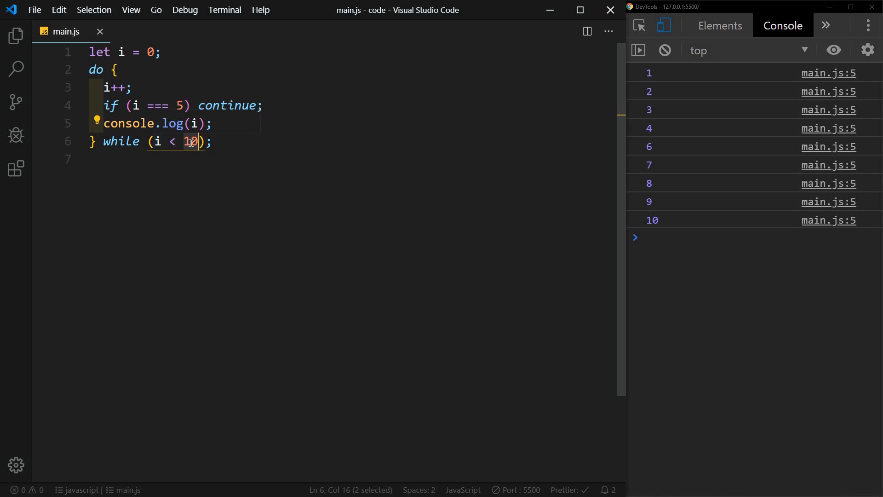
pyautogui.write('0')
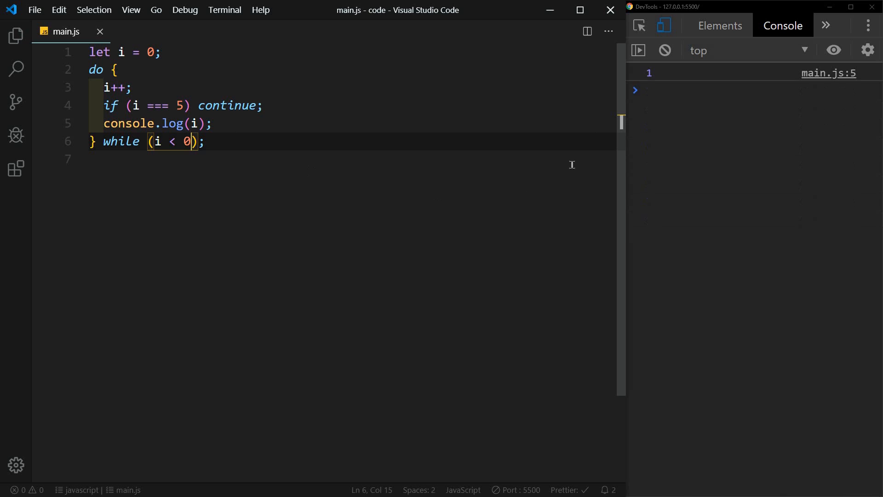
pyautogui.moveTo(637, 80)
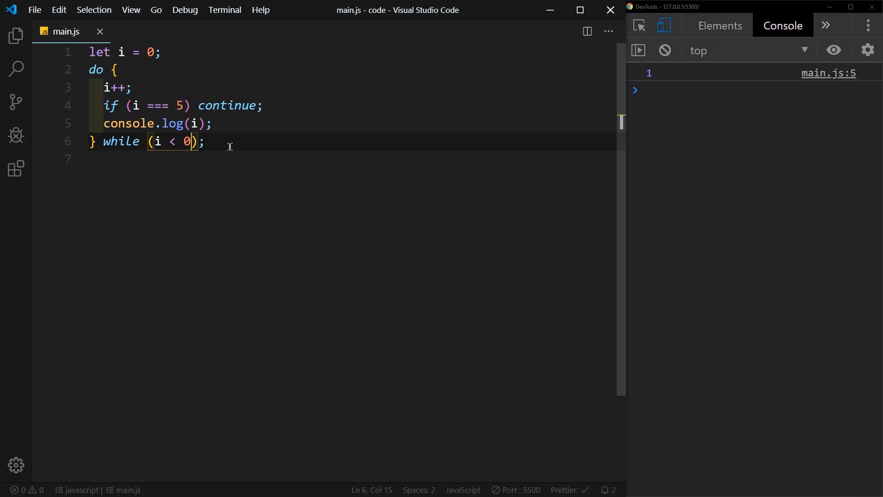
pyautogui.moveTo(104, 87); pyautogui.dragTo(211, 123)
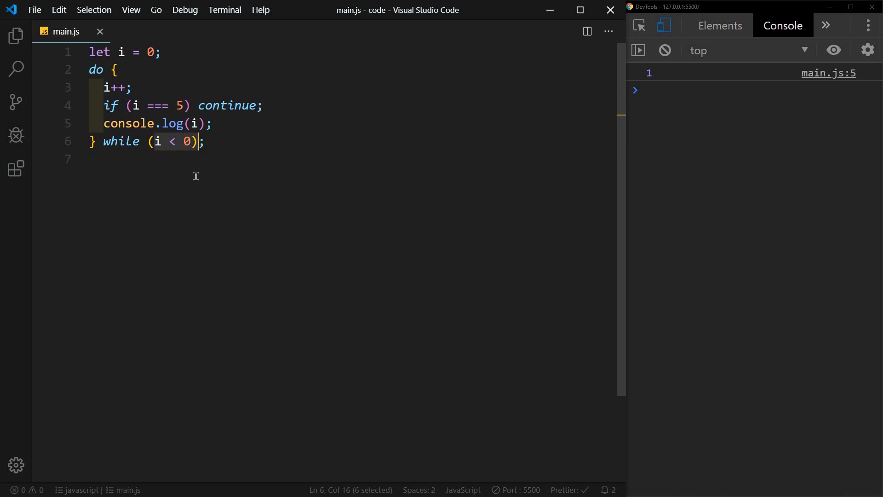
pyautogui.moveTo(195, 123)
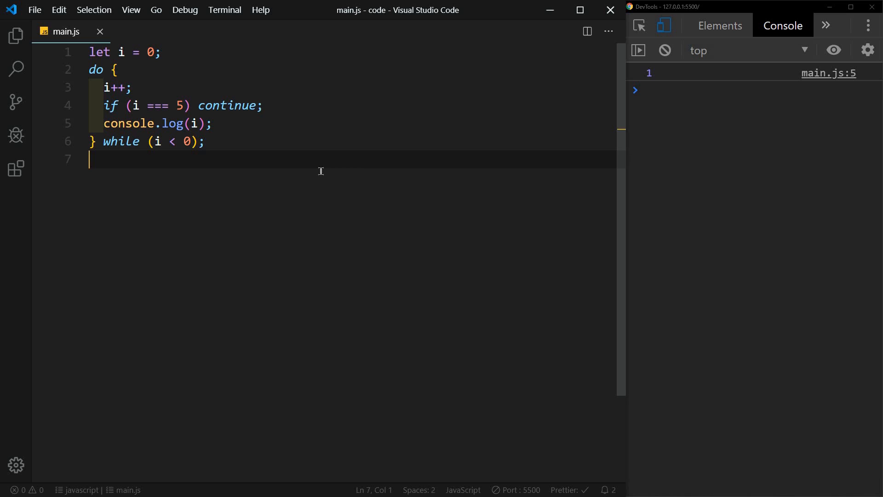
# Step: Replace all code with a const animals array of cat, dog, horse, sheep, bird
pyautogui.press('ctrl+a')
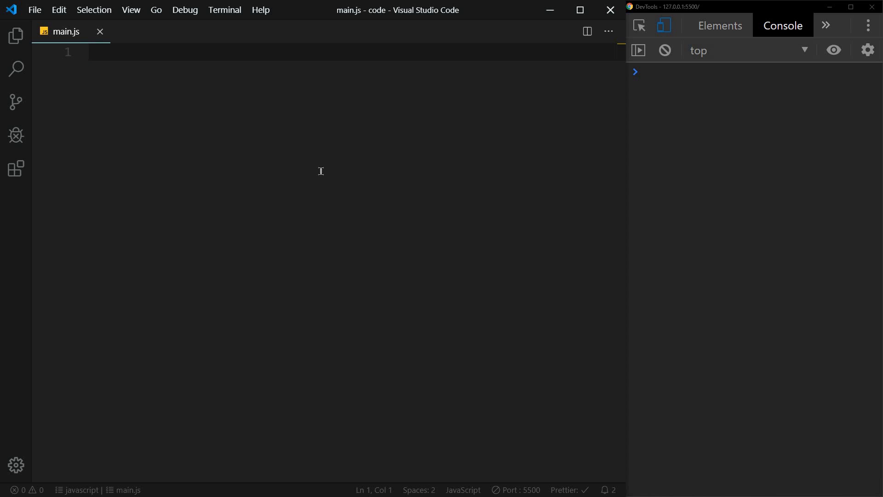
pyautogui.write('const')
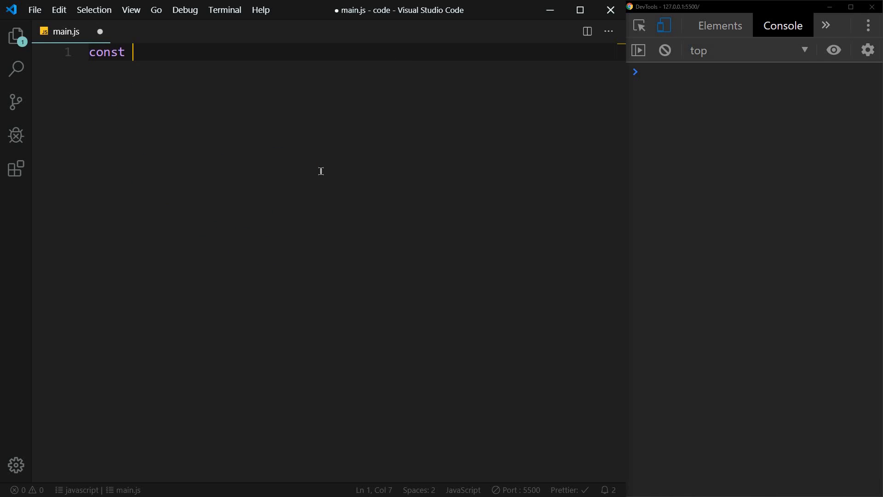
pyautogui.write("animals = ['cat', ]")
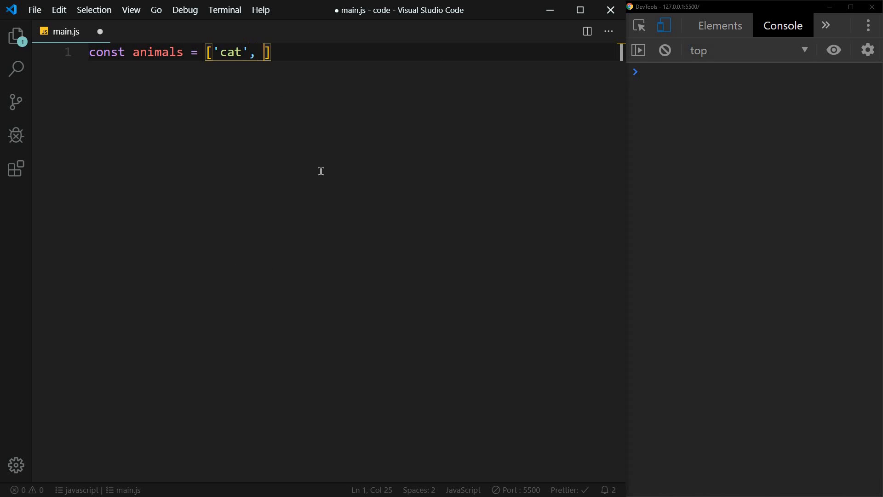
pyautogui.write("'dog', 'horse', ''")
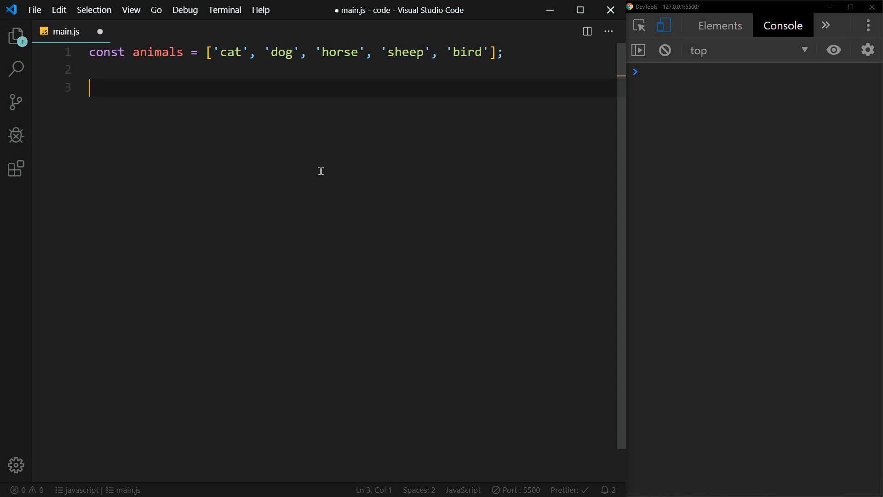
# Step: Start animals.forEach(animal => { console.log(animal to log each animal
pyautogui.write('animals.forEach(')
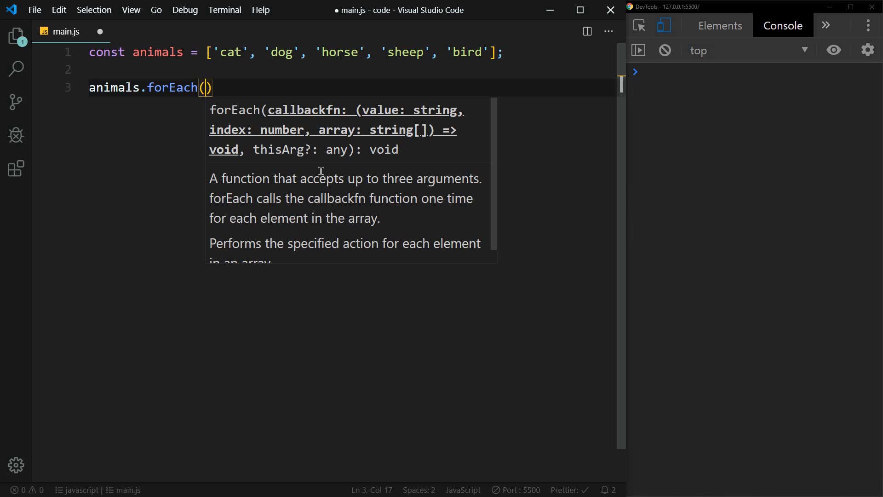
pyautogui.write('v')
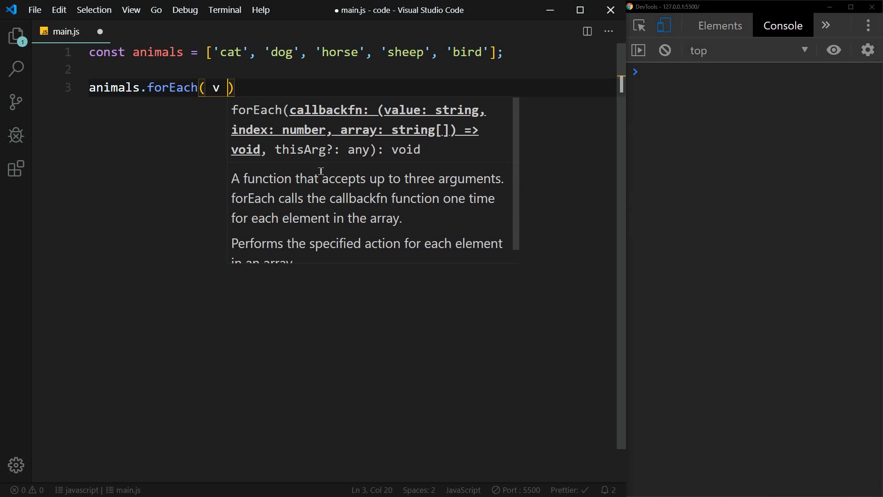
pyautogui.write('animal')
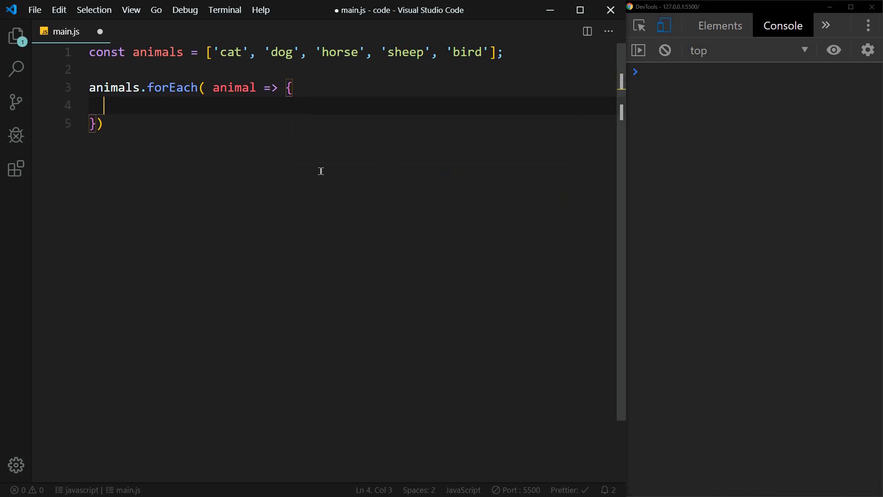
pyautogui.write('console.lo')
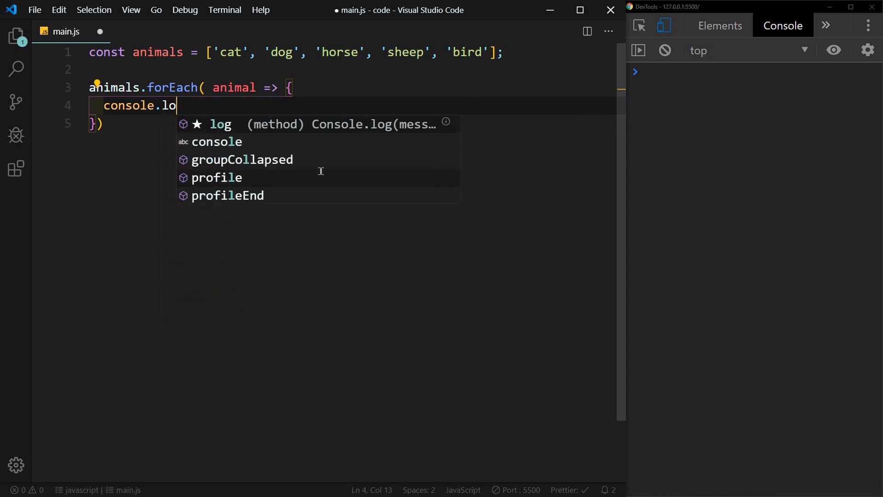
pyautogui.write('g(animal')
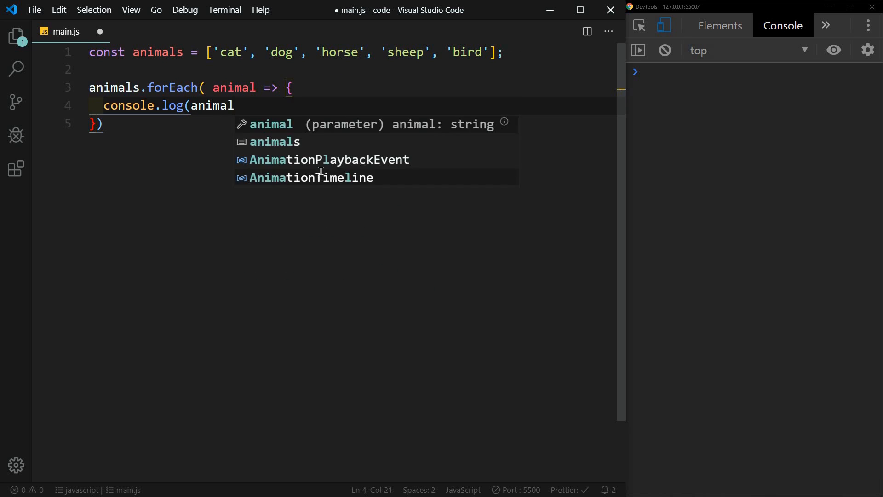